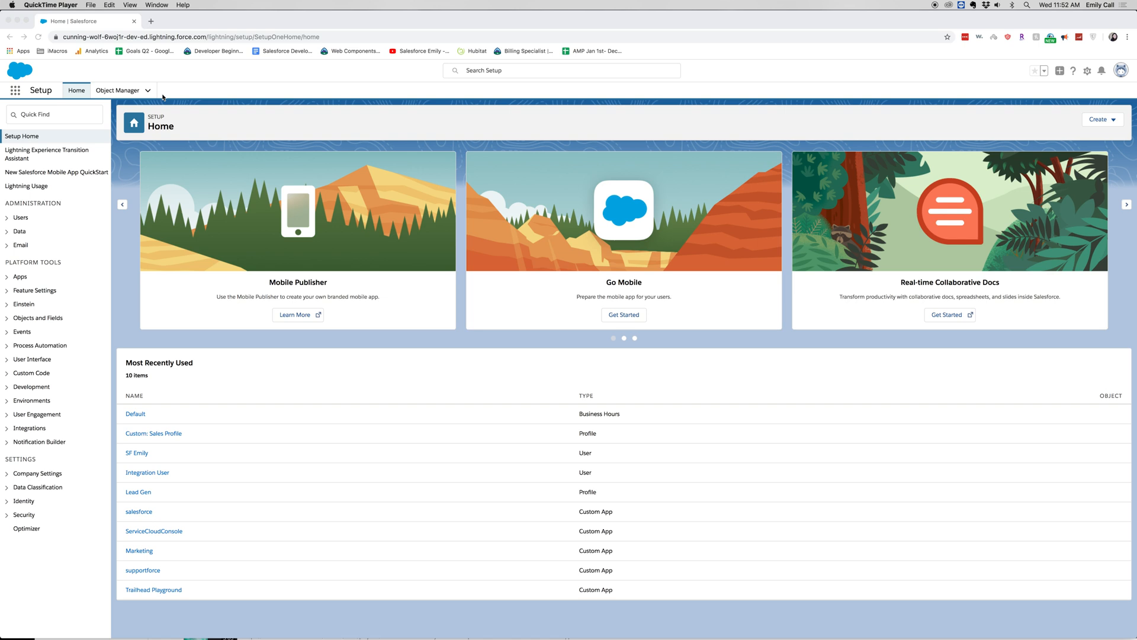
pyautogui.moveTo(84, 107)
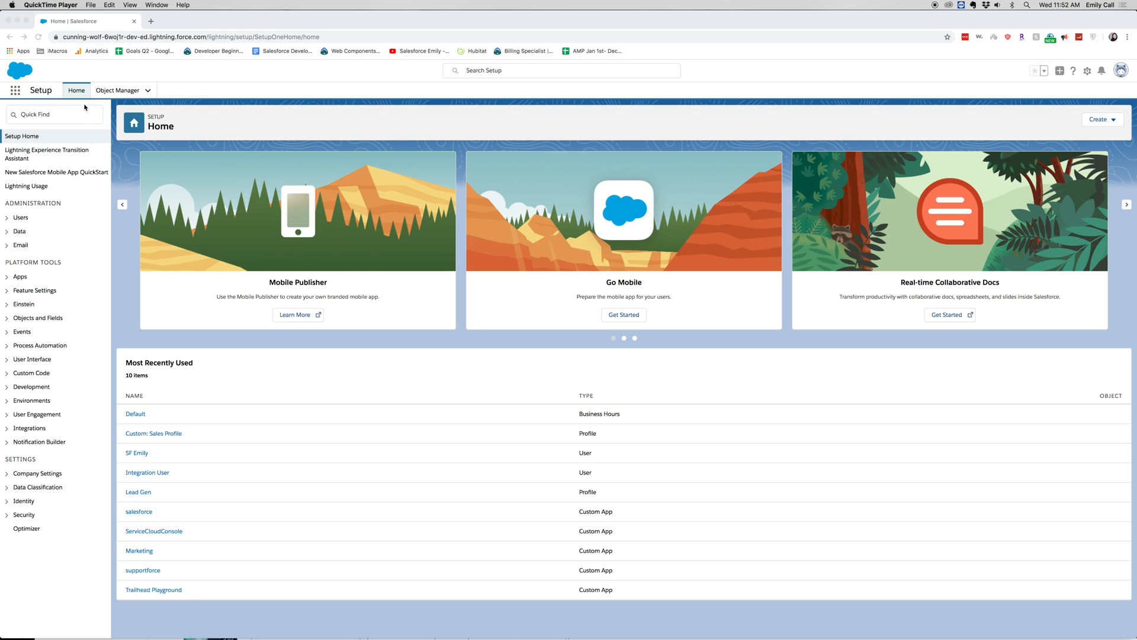
# Filter the Setup menu with Quick Find 'User' to list user-related settings
pyautogui.click(54, 114)
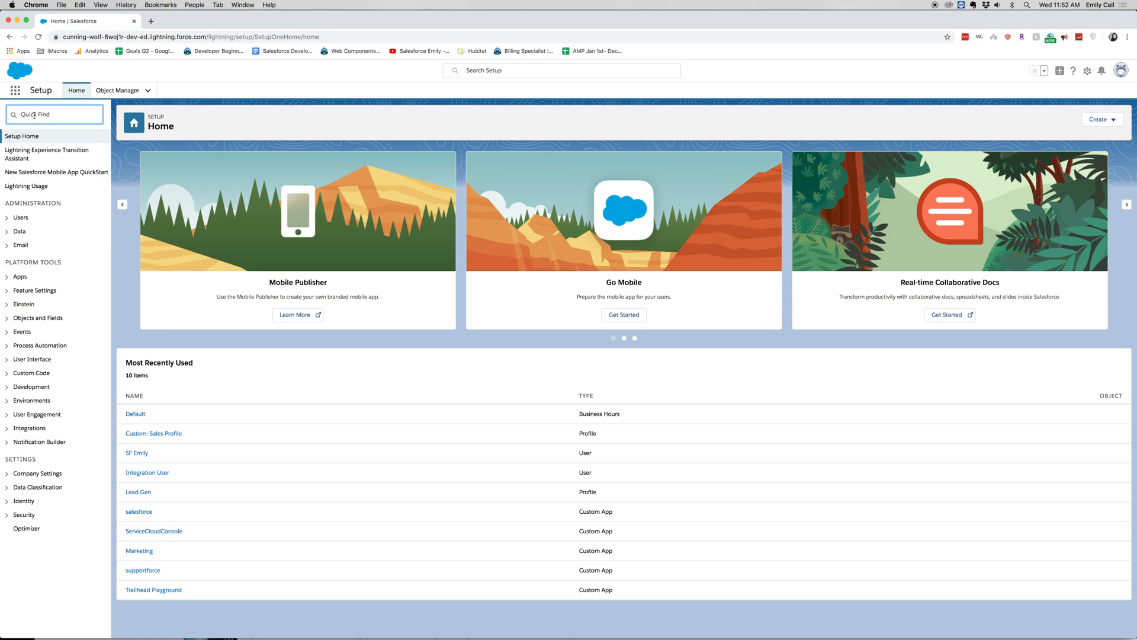
pyautogui.write('u')
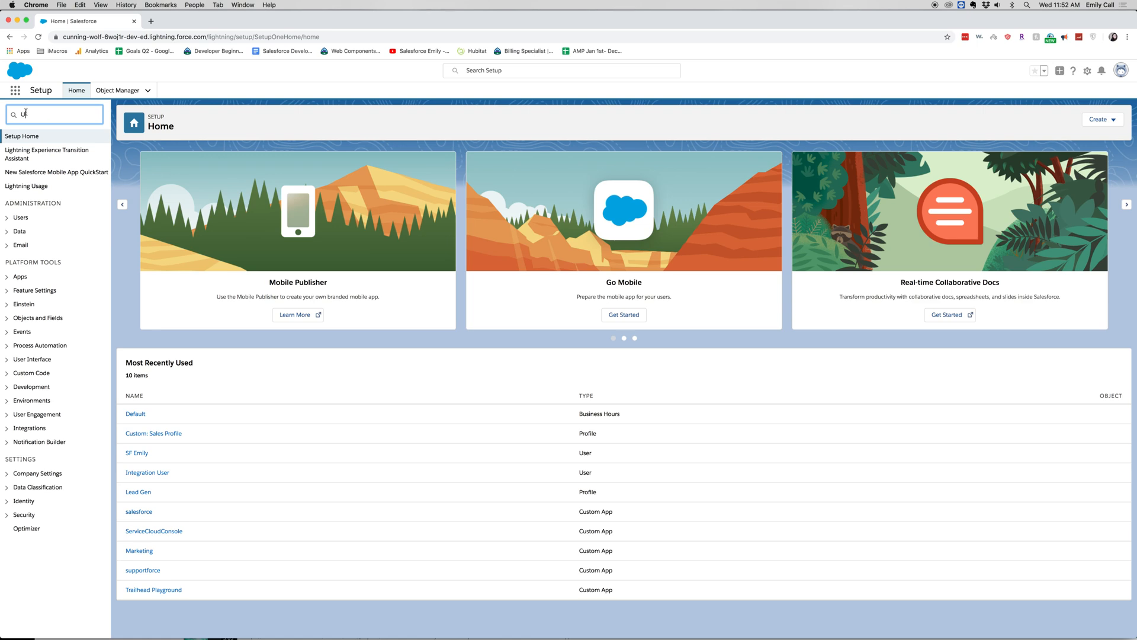
pyautogui.write('User')
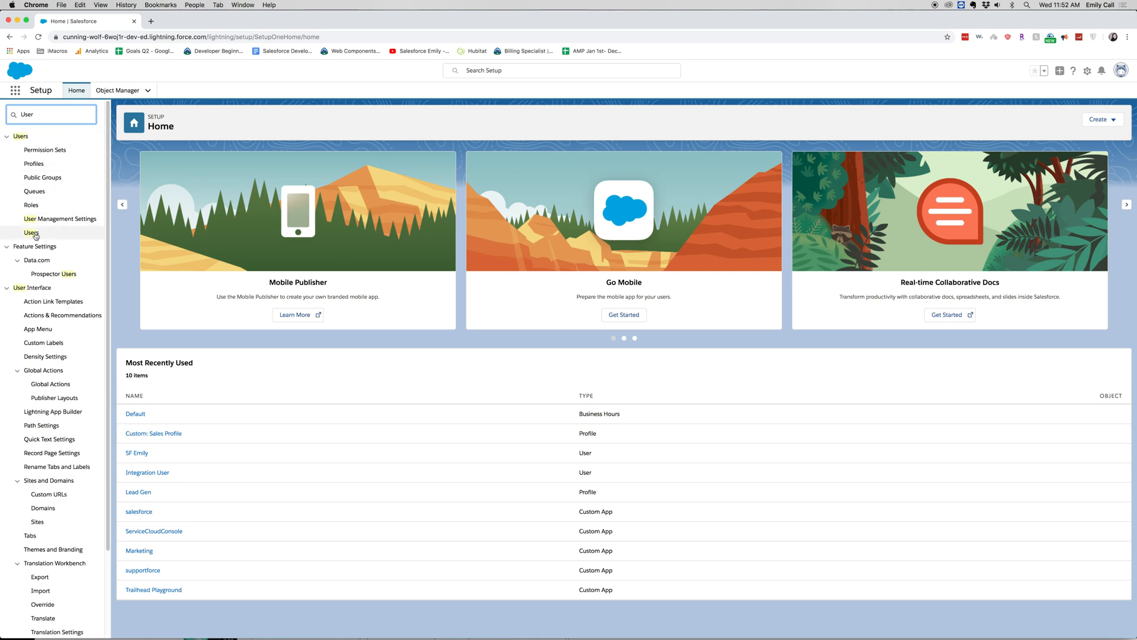
pyautogui.moveTo(32, 233)
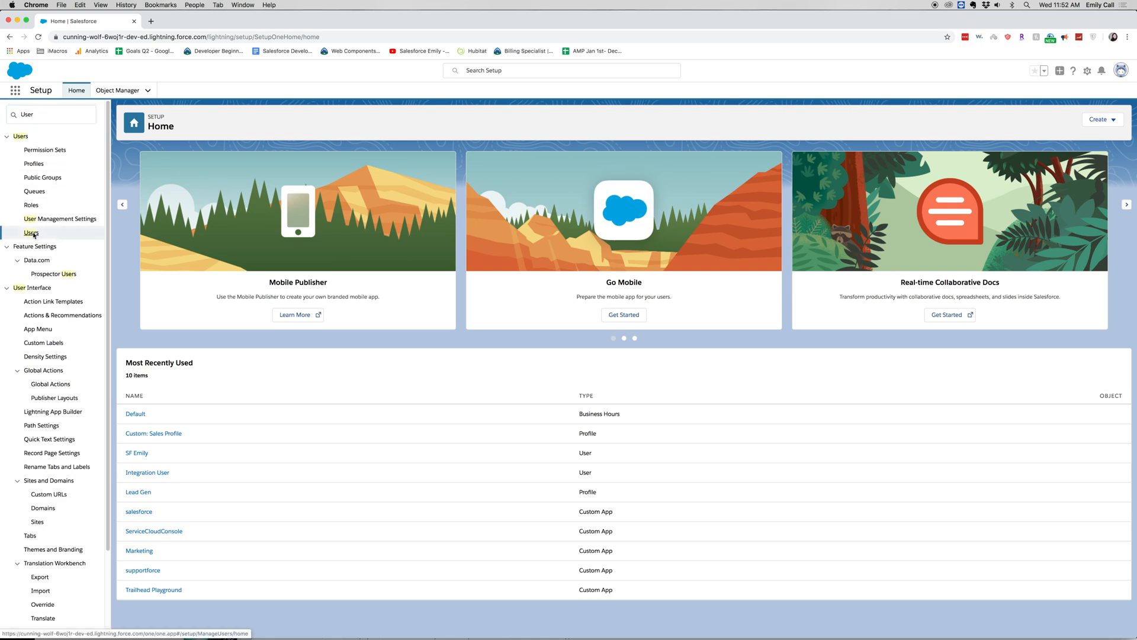
# Open the Users list and select the SF Emily CEO user's detail record
pyautogui.click(32, 232)
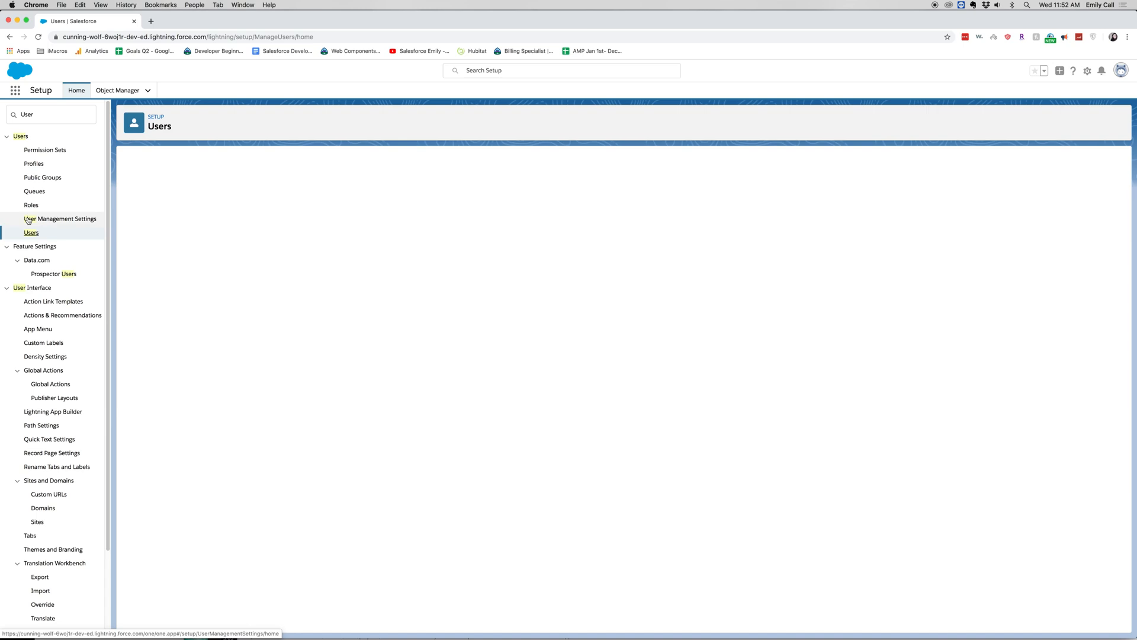
pyautogui.click(31, 232)
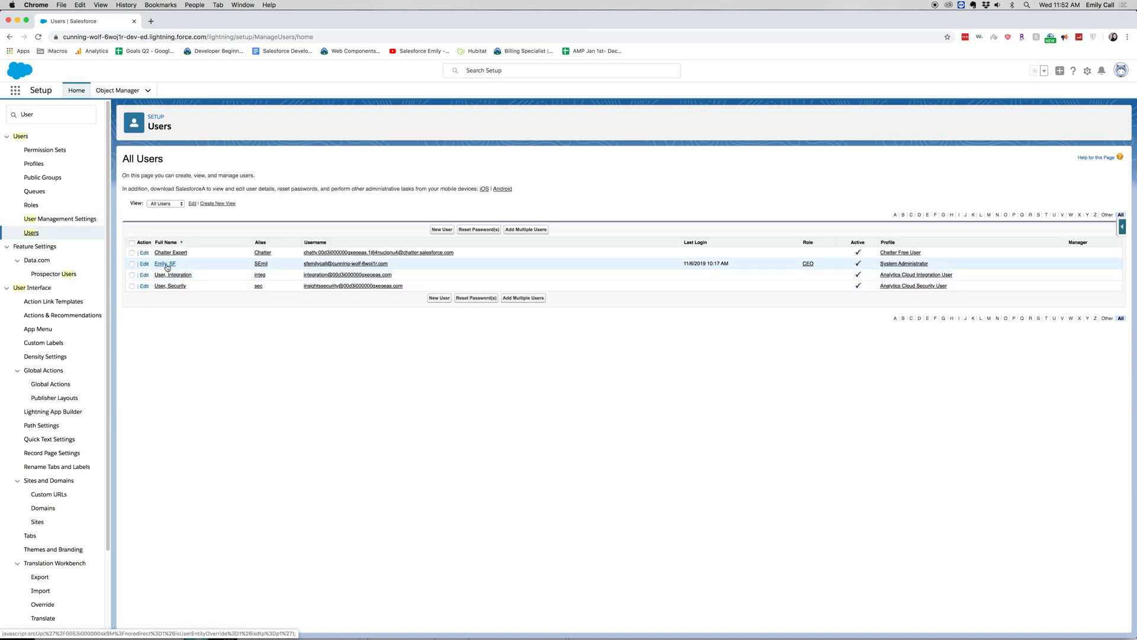
pyautogui.click(164, 263)
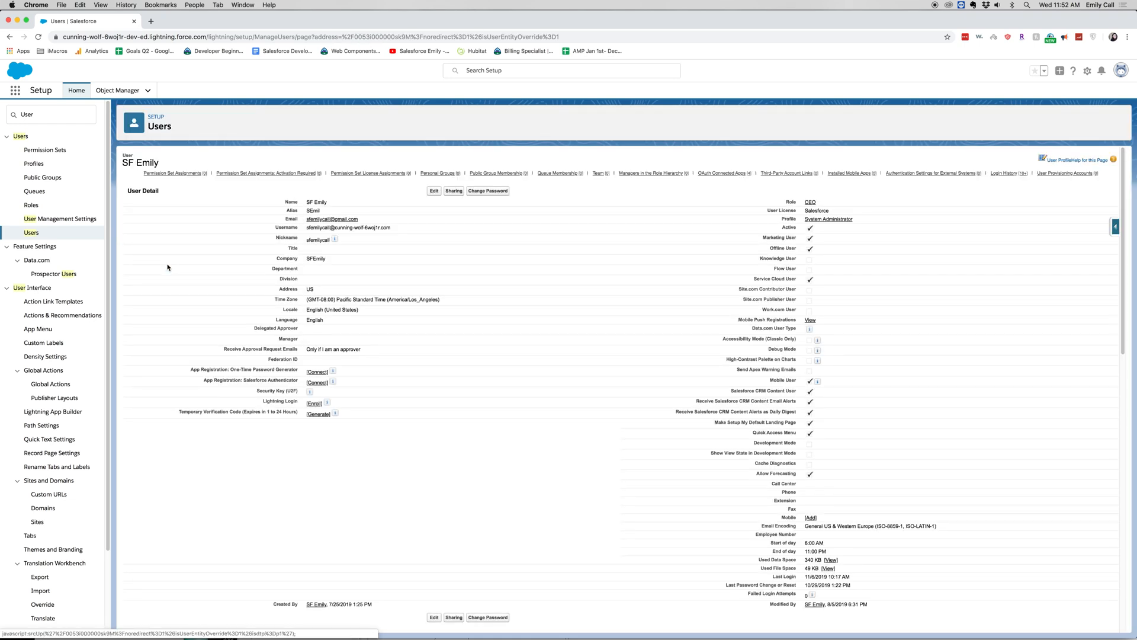
pyautogui.moveTo(656, 348)
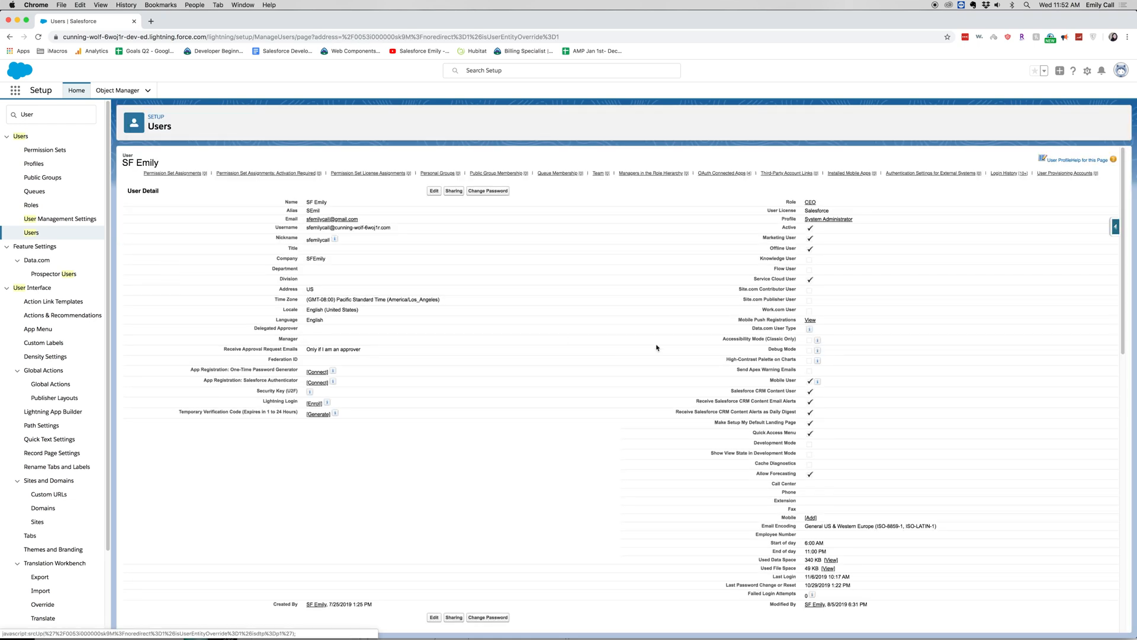
pyautogui.moveTo(676, 339)
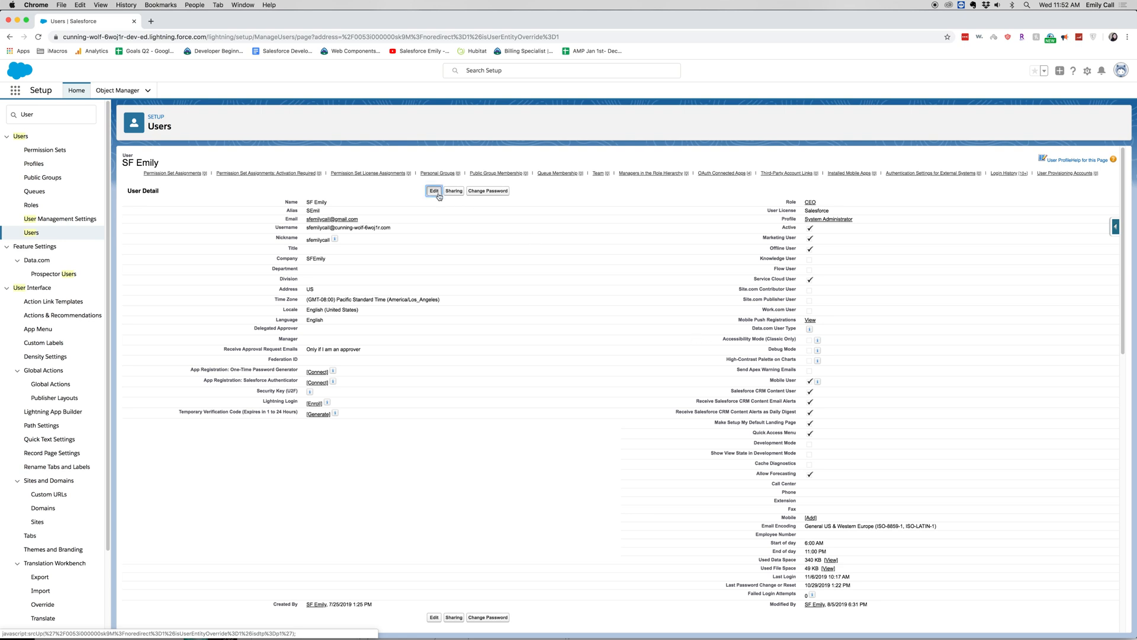
# Open SF Emily's record in the edit form and inspect the full Username field
pyautogui.click(433, 191)
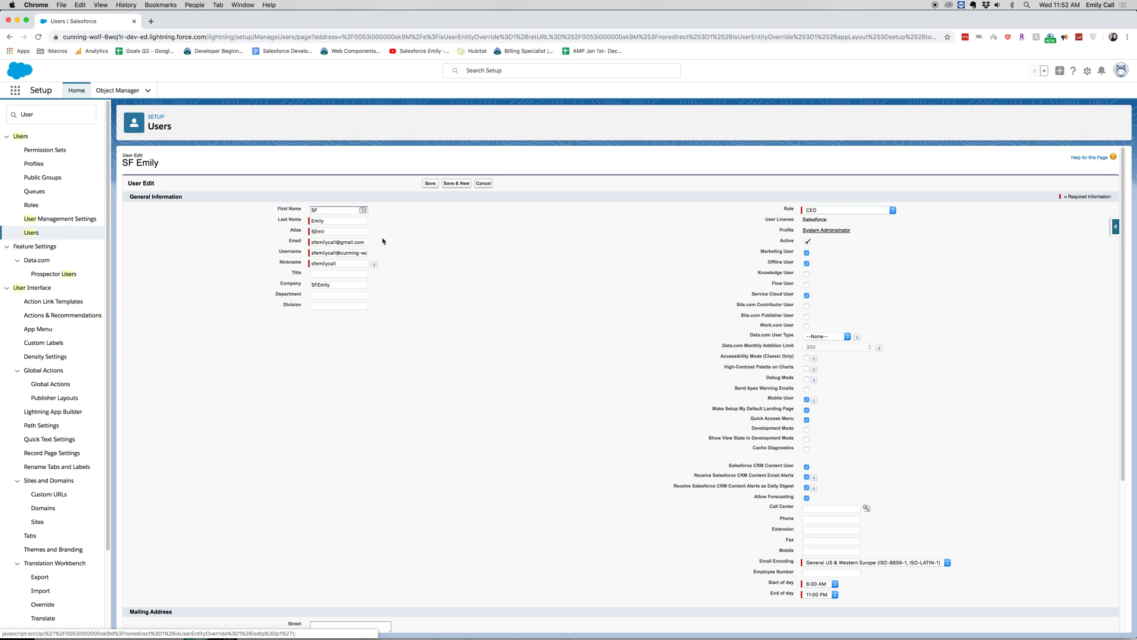
pyautogui.moveTo(256, 217)
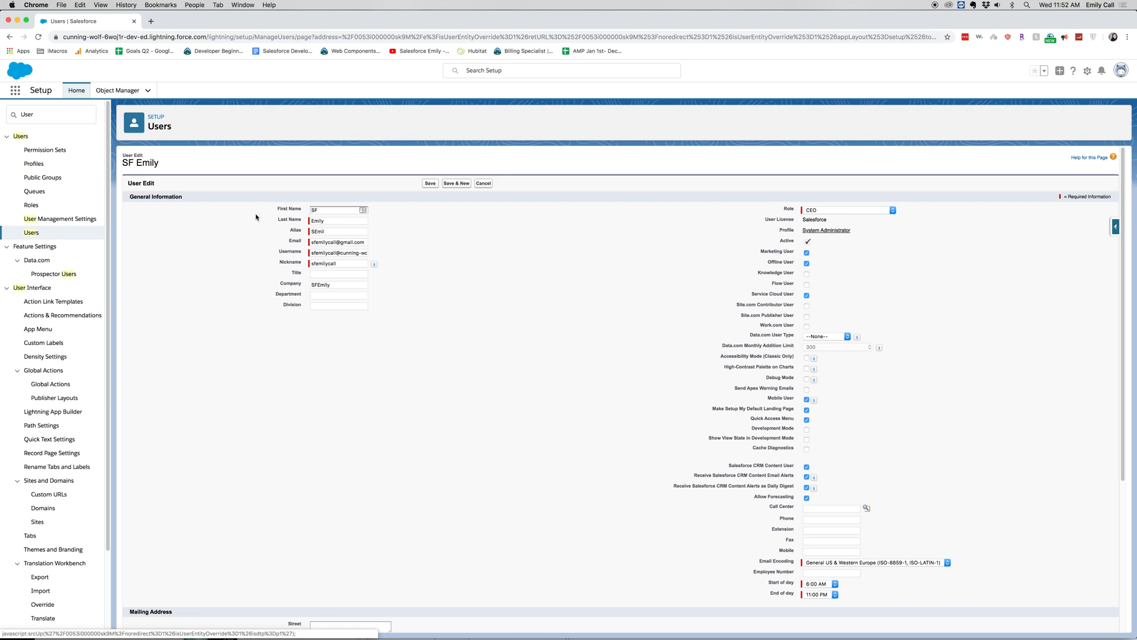
pyautogui.moveTo(762, 431)
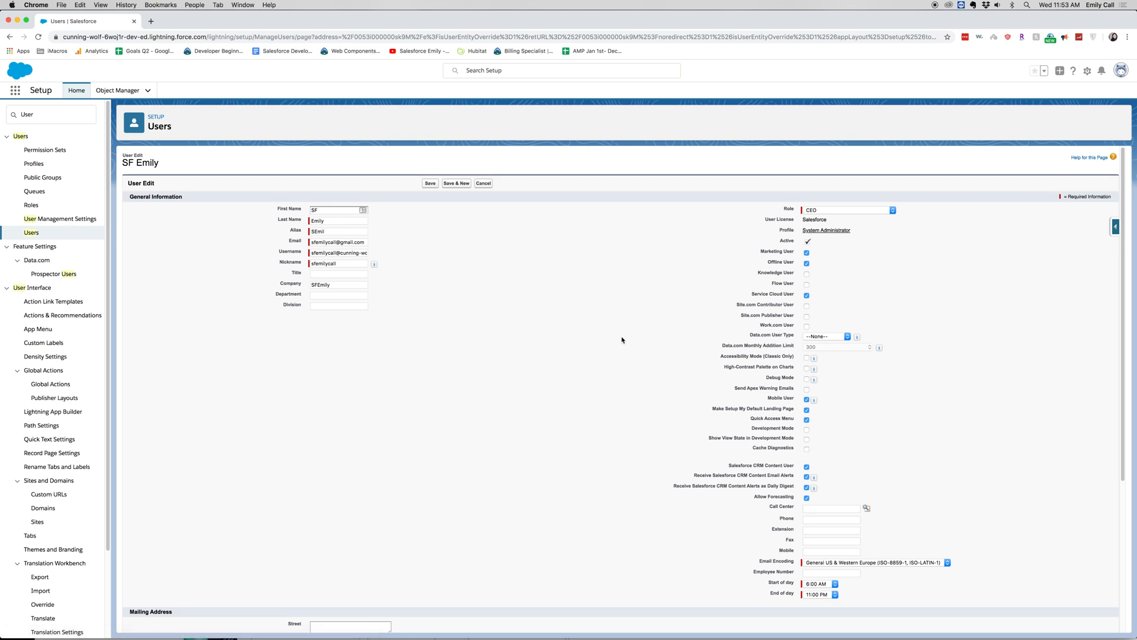
pyautogui.moveTo(478, 249)
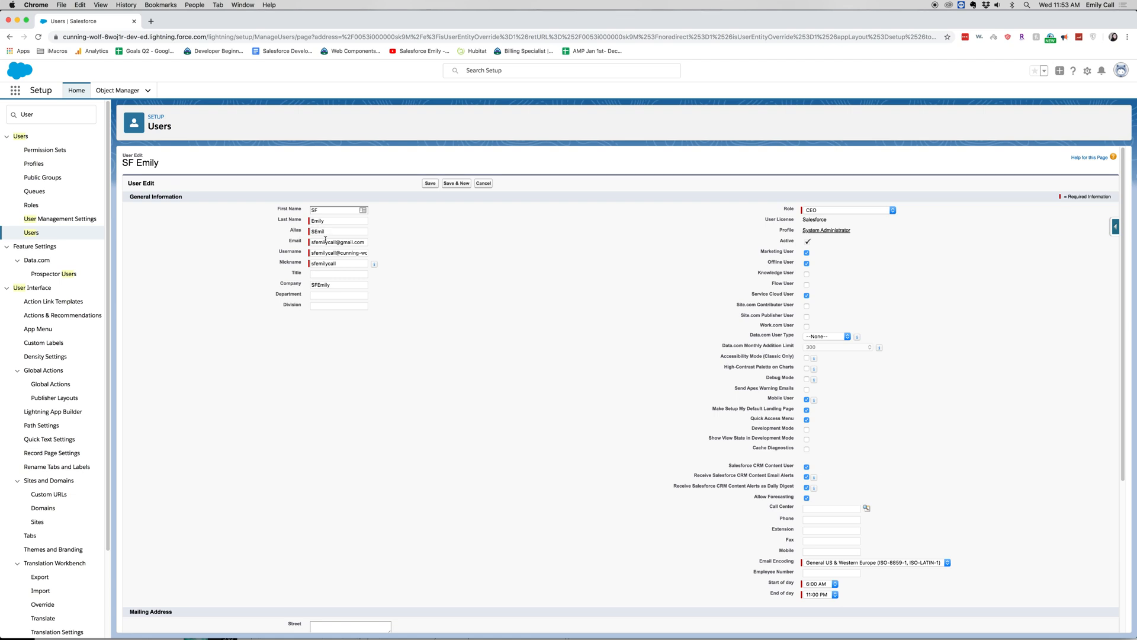
pyautogui.moveTo(374, 263)
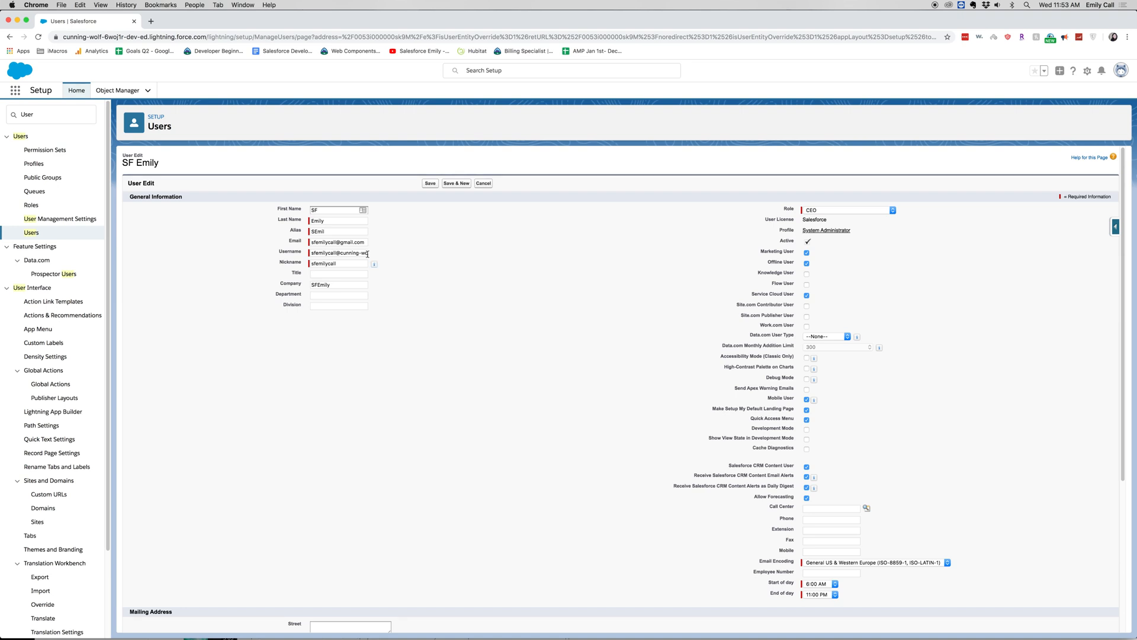
pyautogui.moveTo(385, 261)
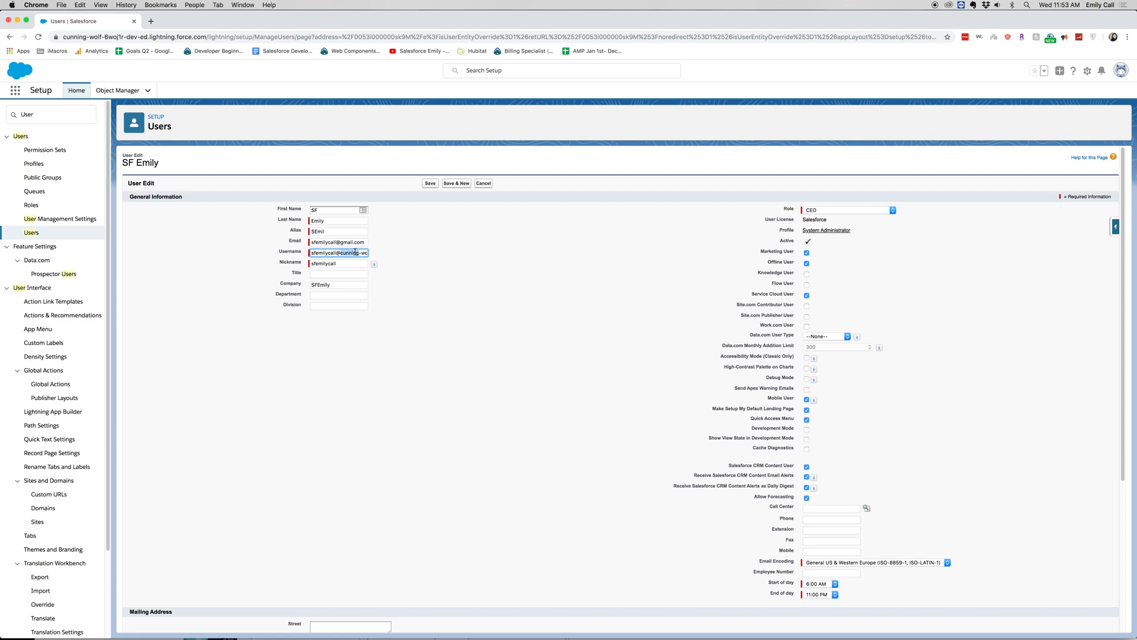
pyautogui.click(421, 257)
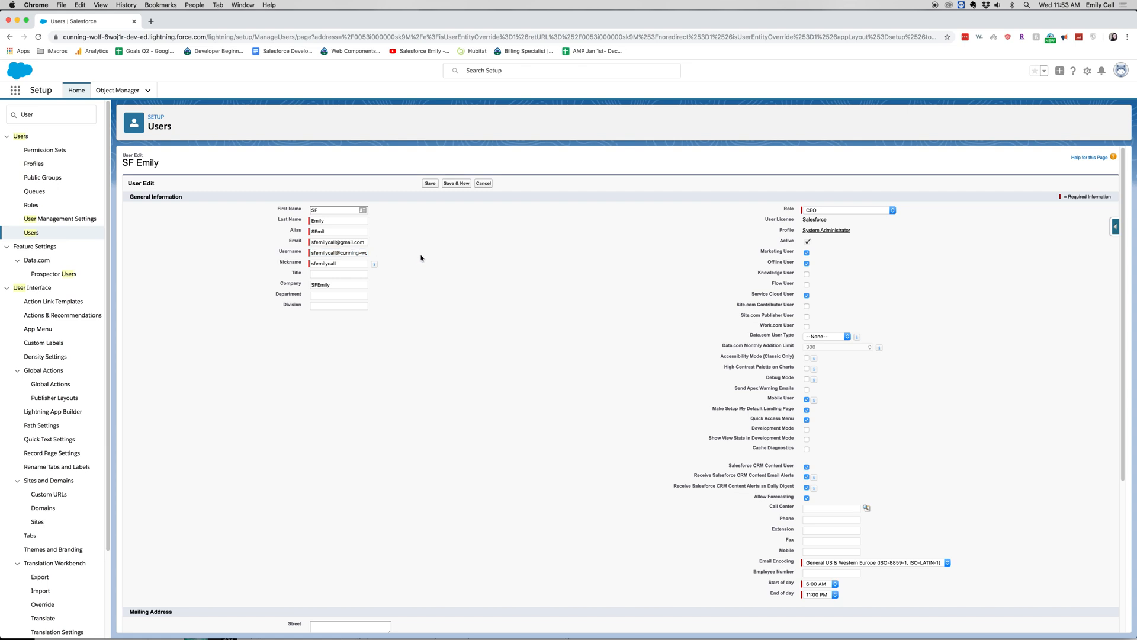
pyautogui.moveTo(383, 255)
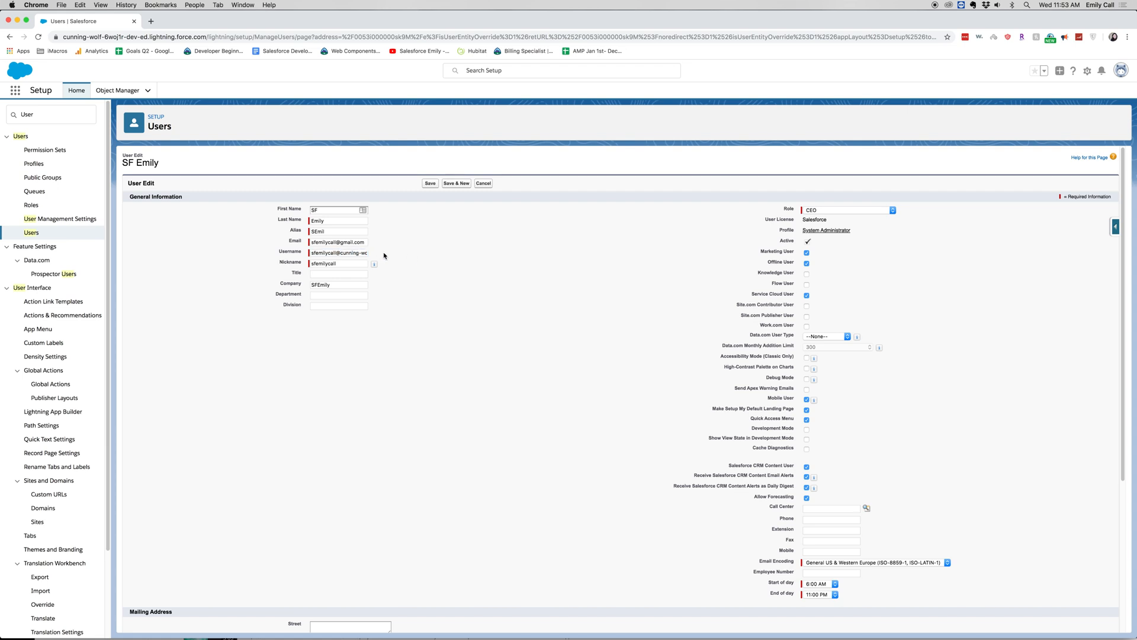
pyautogui.moveTo(462, 283)
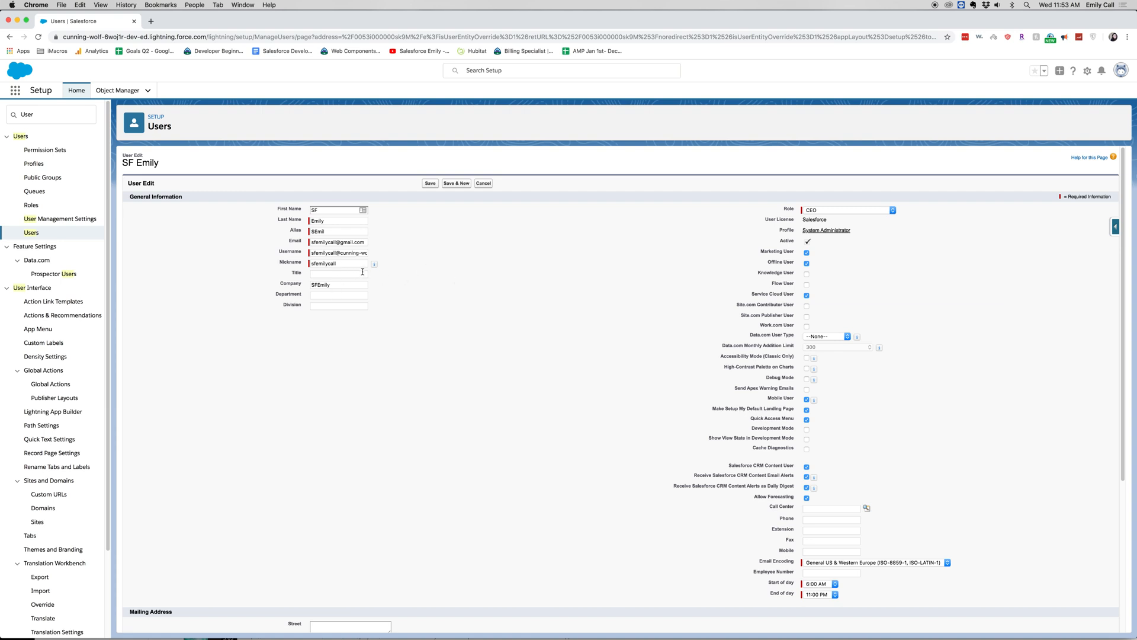
pyautogui.moveTo(305, 277)
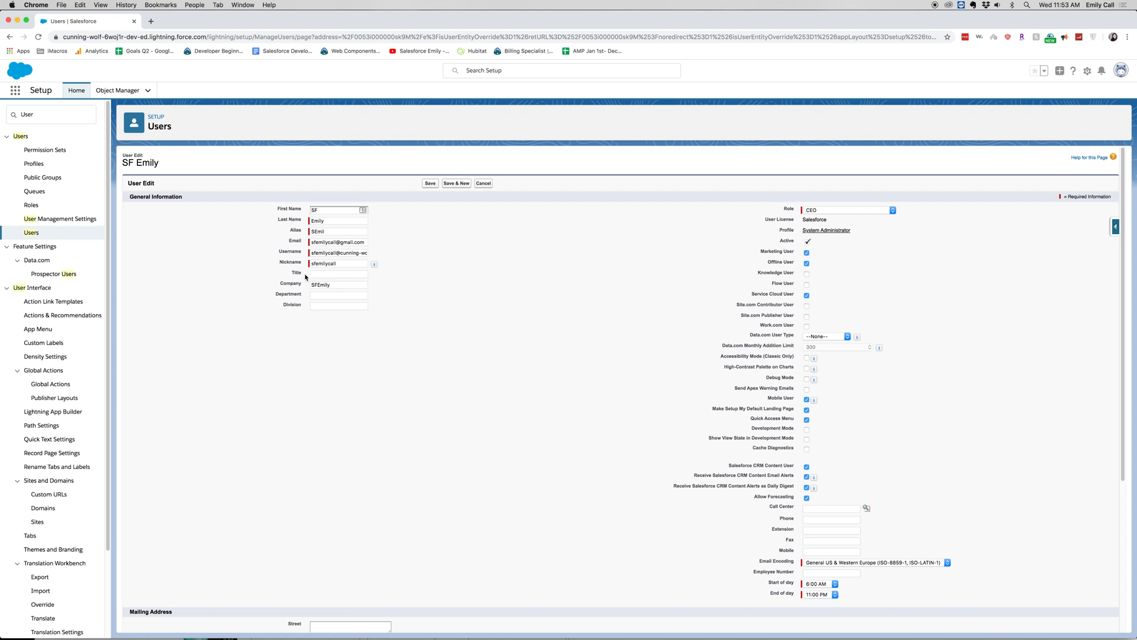
pyautogui.moveTo(298, 298)
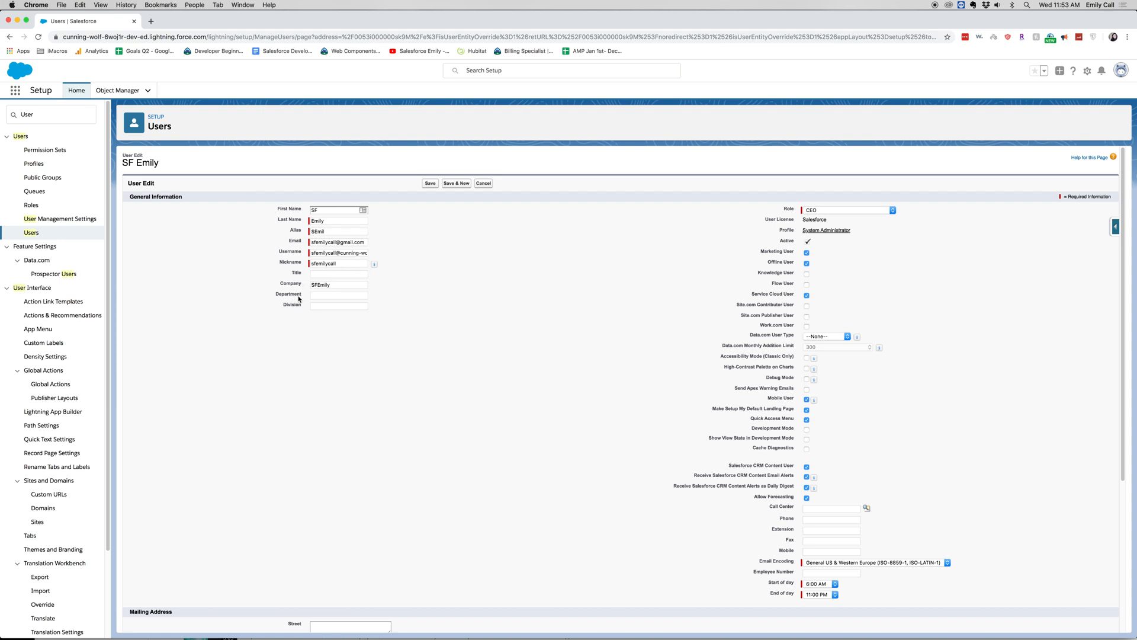
pyautogui.moveTo(394, 246)
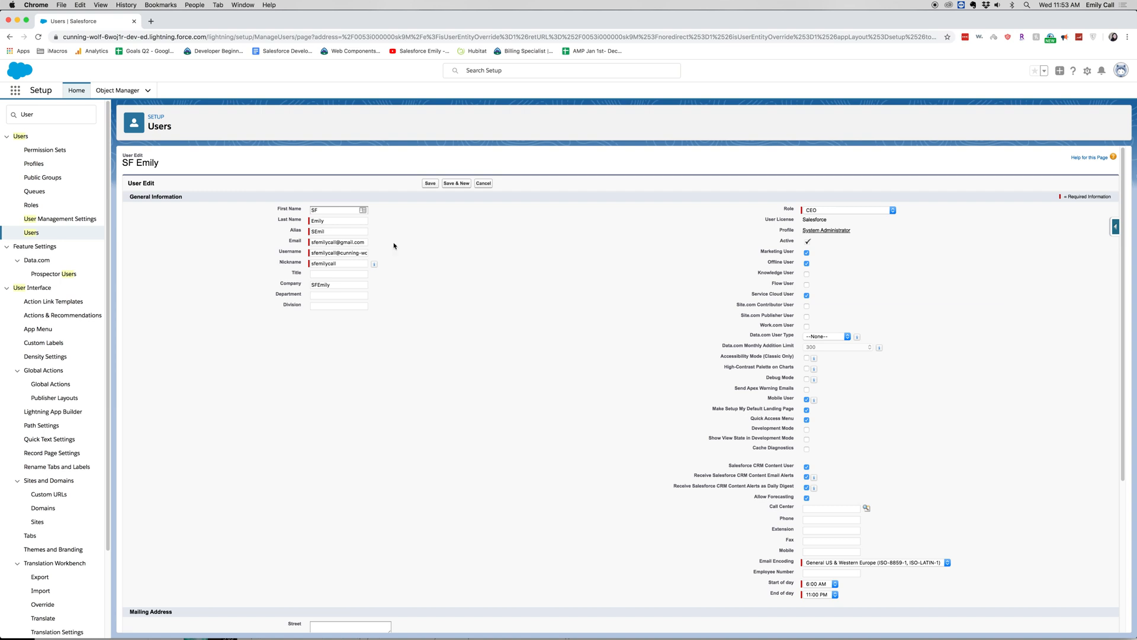
pyautogui.moveTo(910, 285)
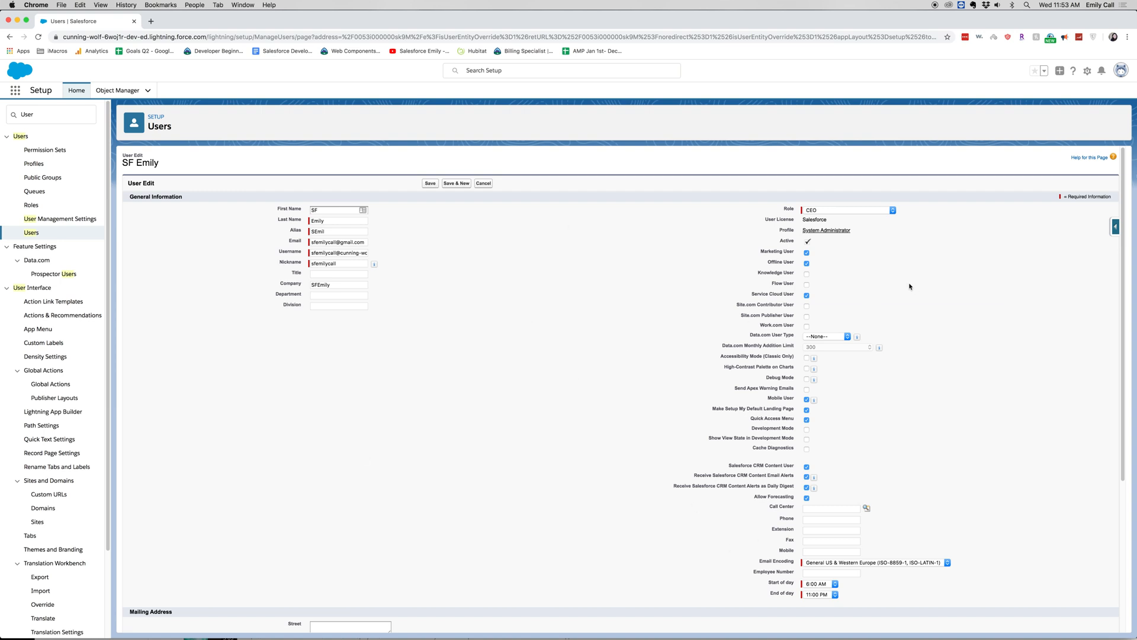
pyautogui.moveTo(793, 226)
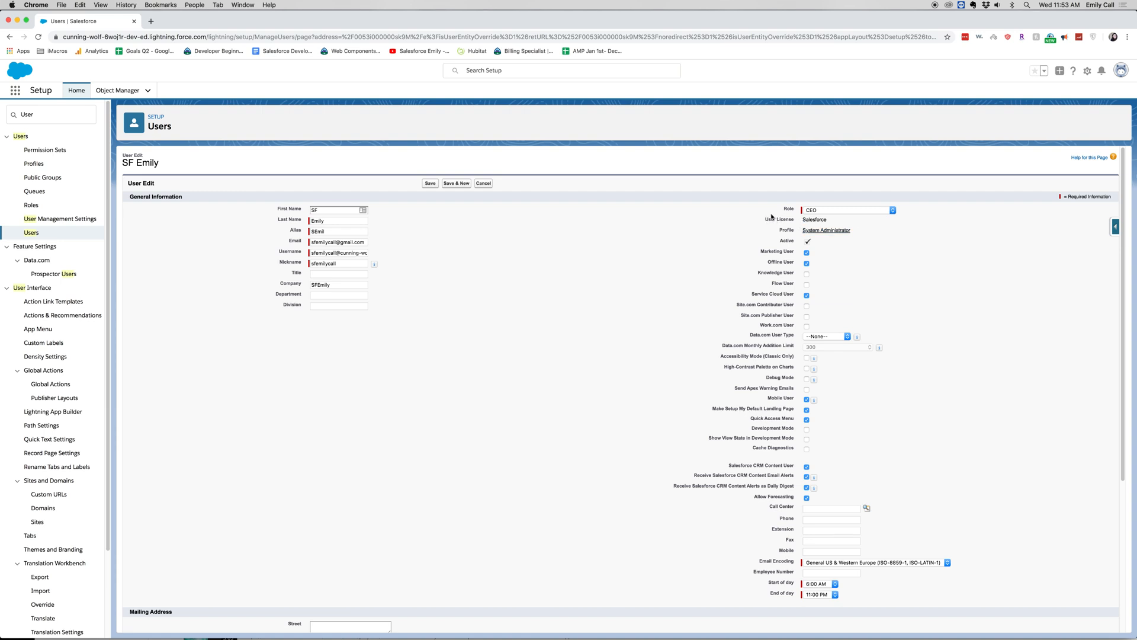
pyautogui.moveTo(801, 217)
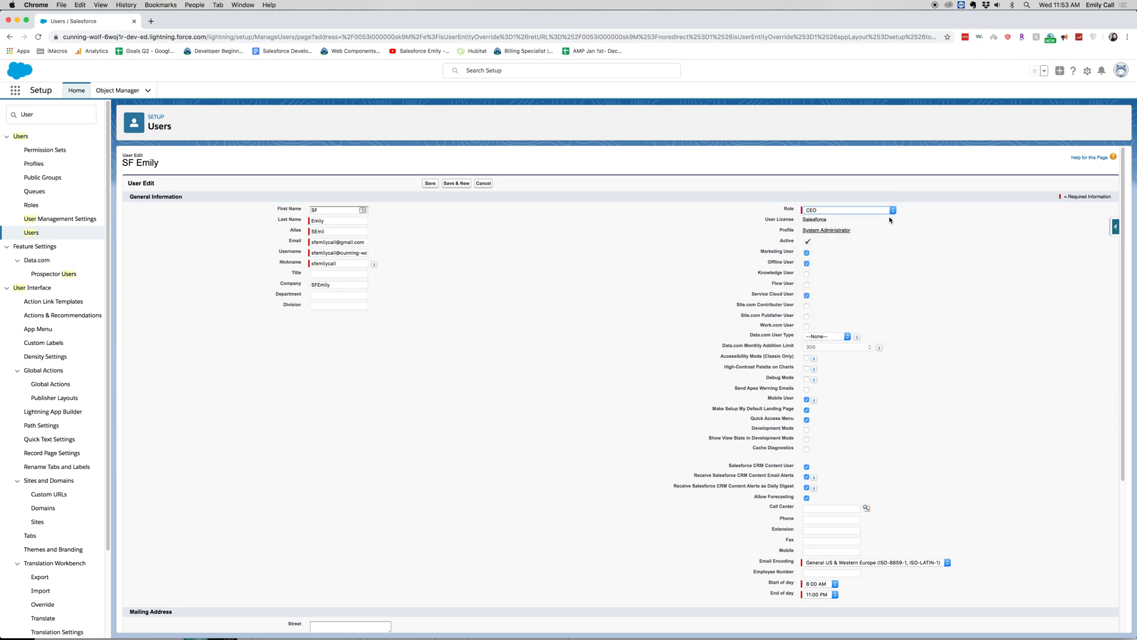
pyautogui.moveTo(882, 233)
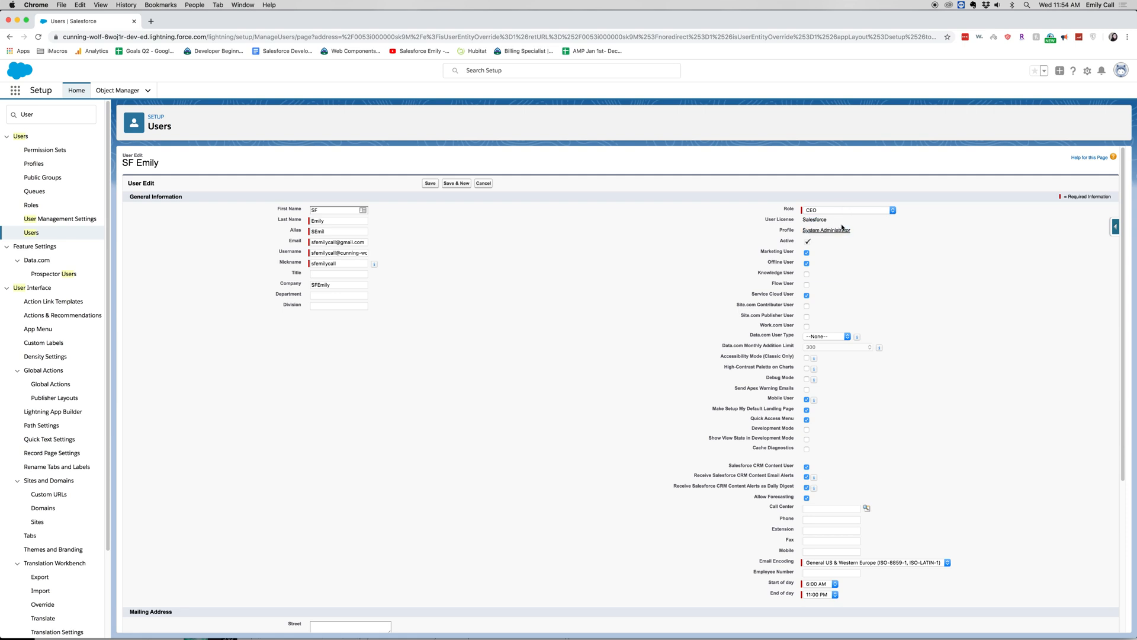
pyautogui.moveTo(902, 256)
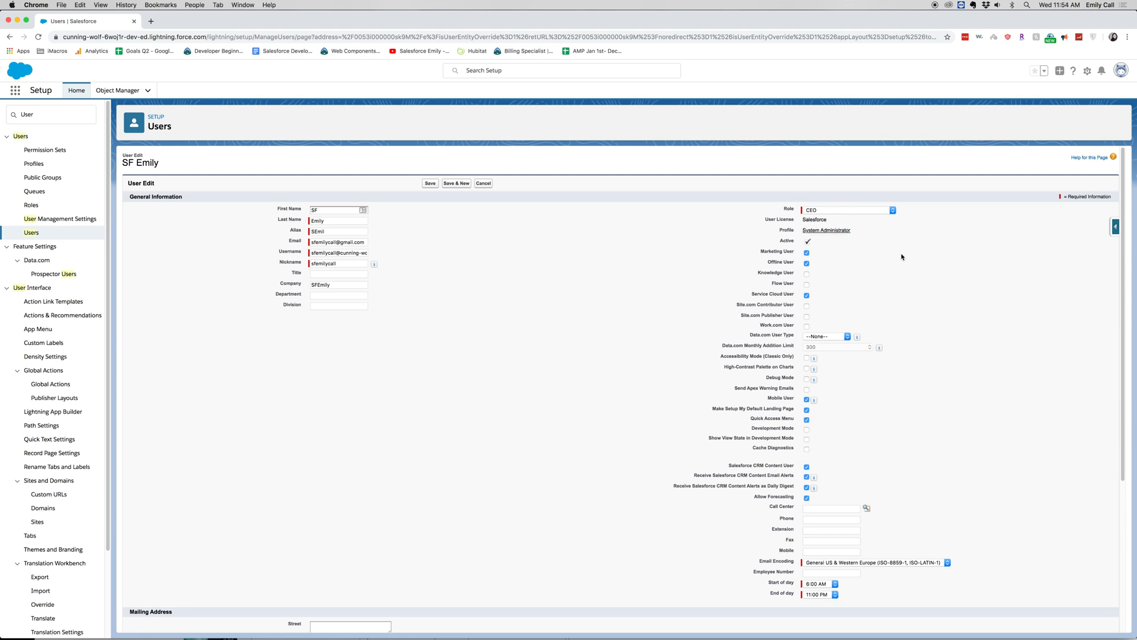
pyautogui.moveTo(889, 243)
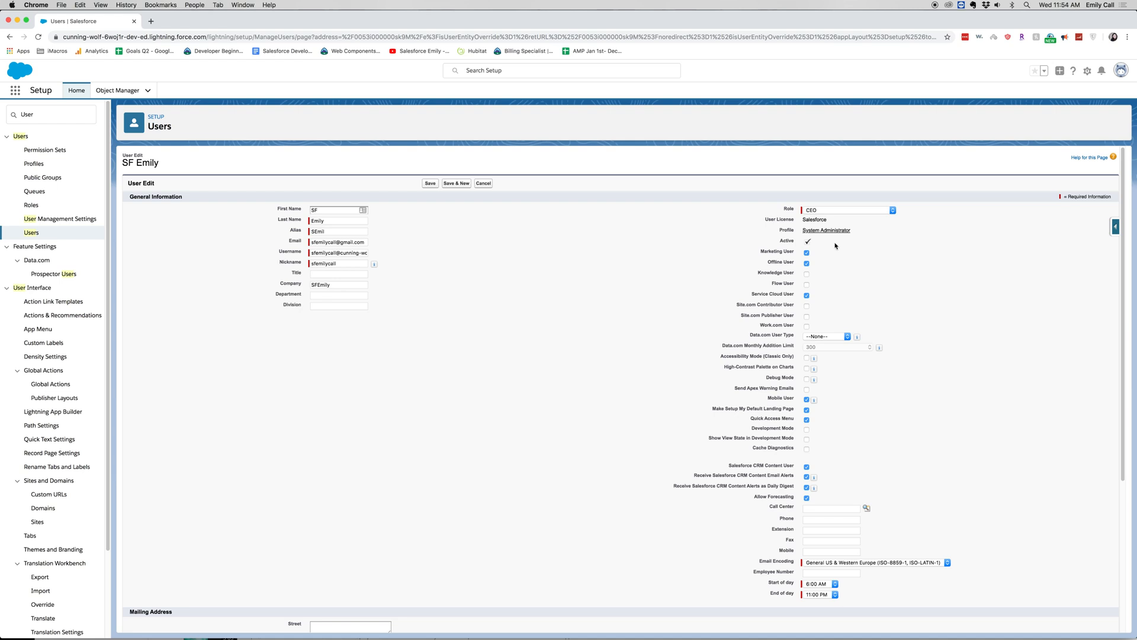
pyautogui.moveTo(821, 219)
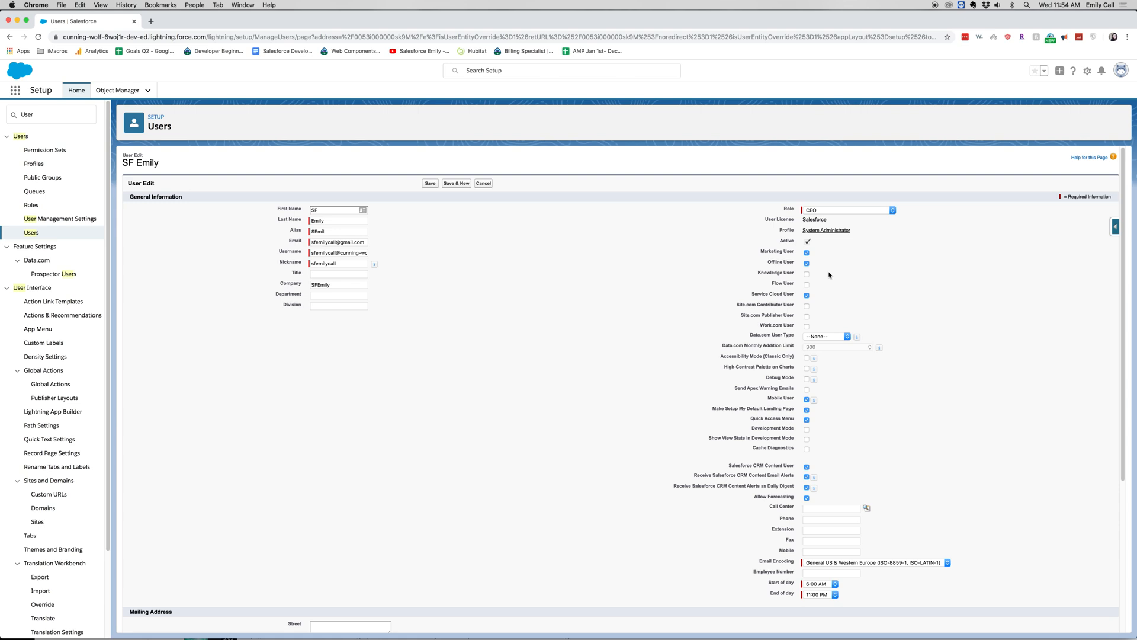
pyautogui.moveTo(825, 275)
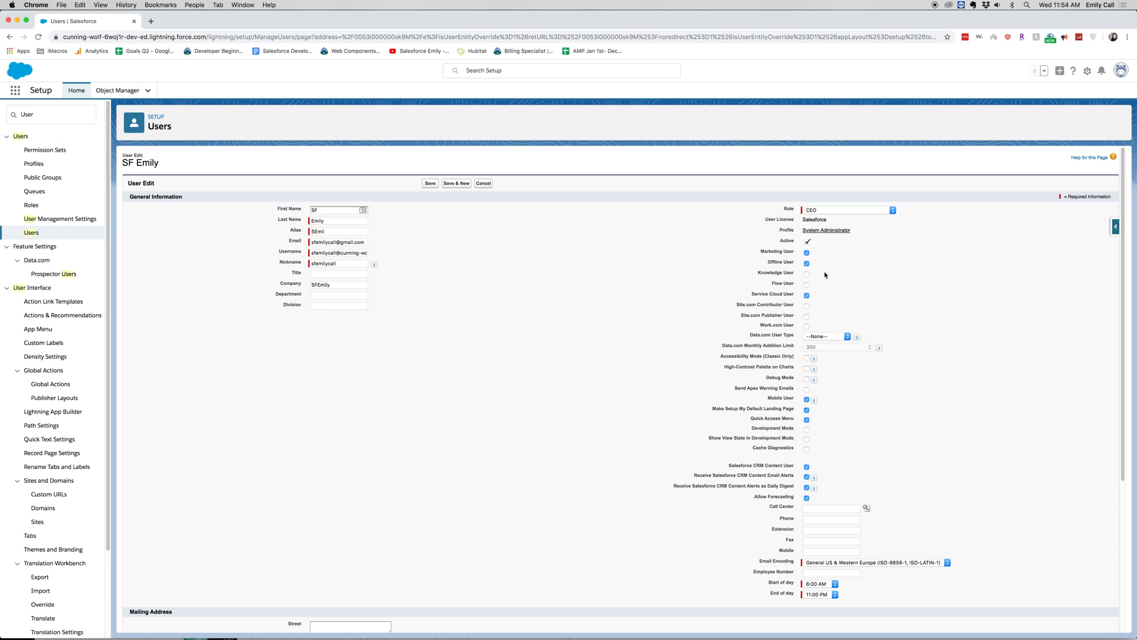
pyautogui.moveTo(812, 241)
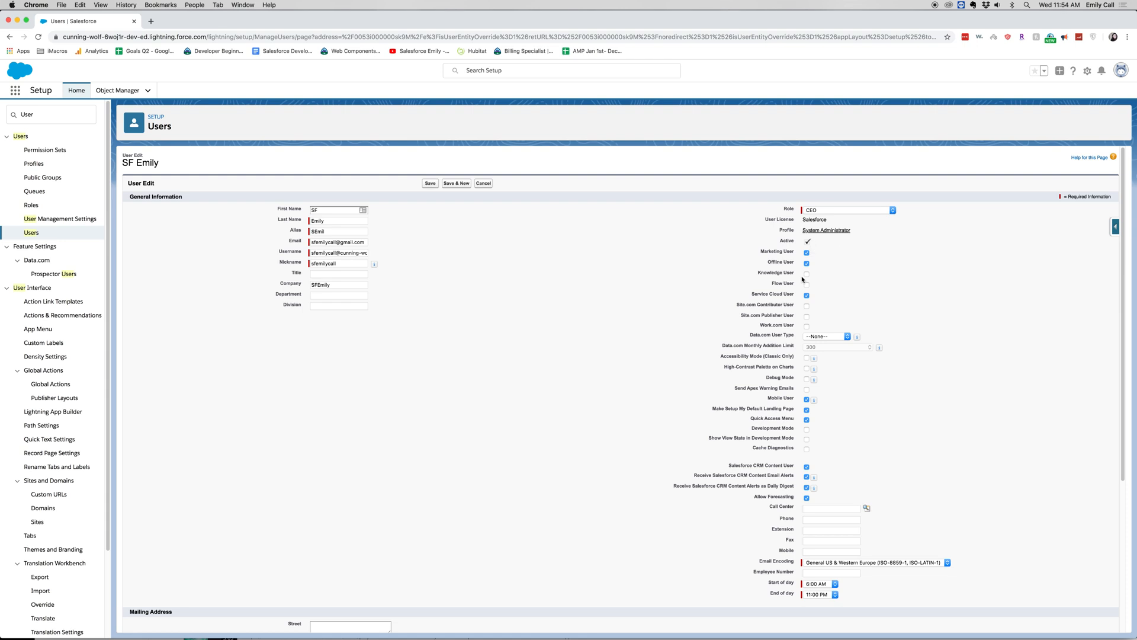
pyautogui.moveTo(856, 335)
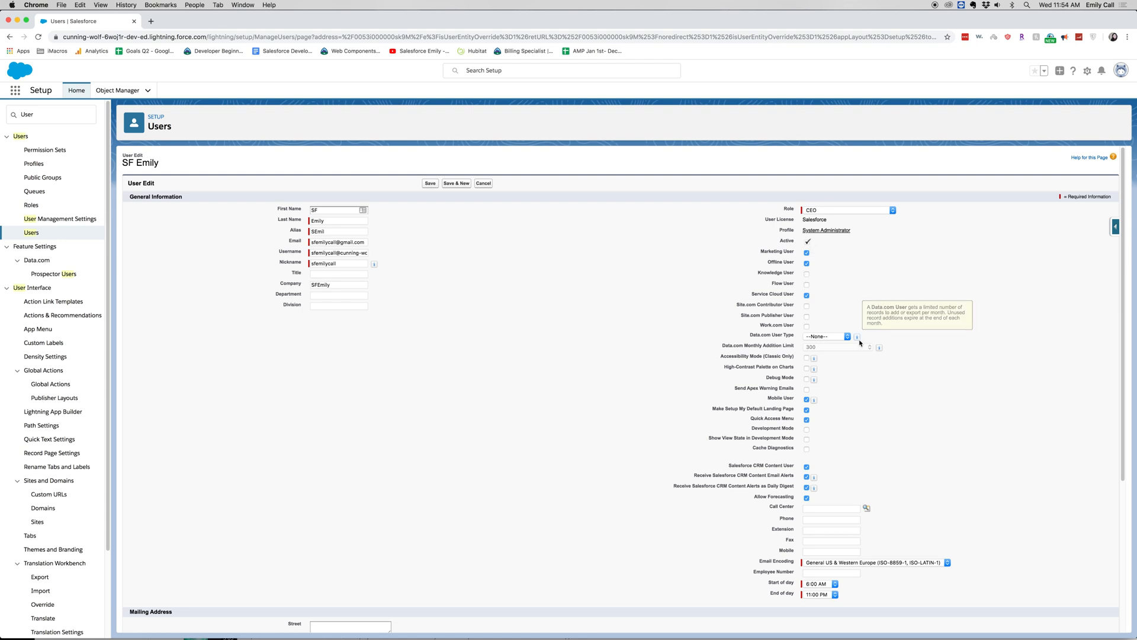
pyautogui.moveTo(880, 454)
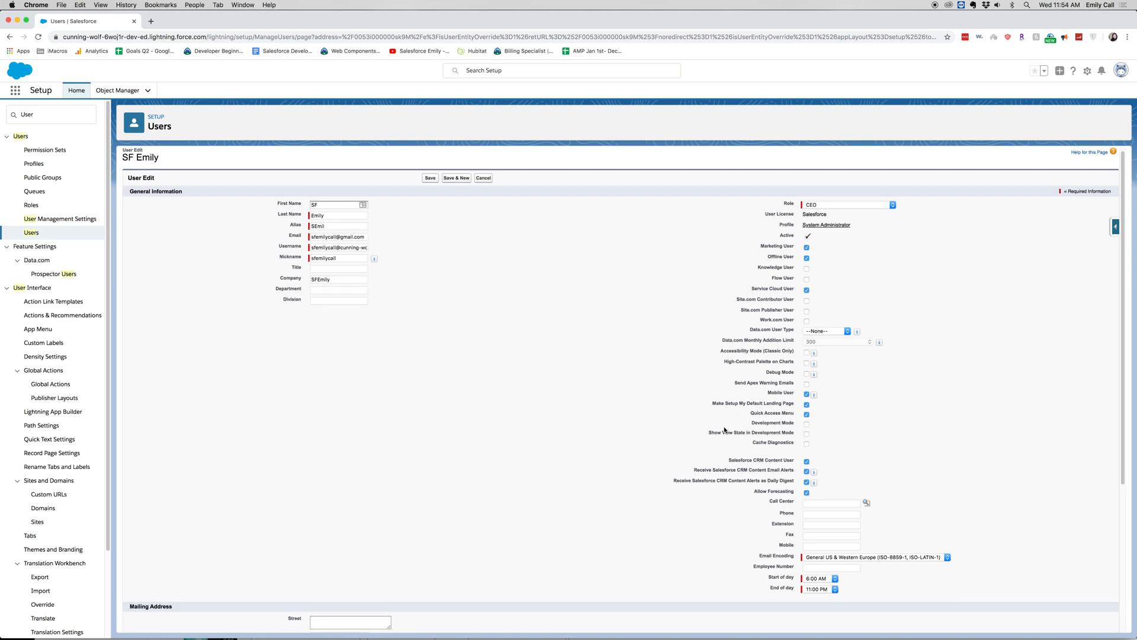
pyautogui.moveTo(721, 443)
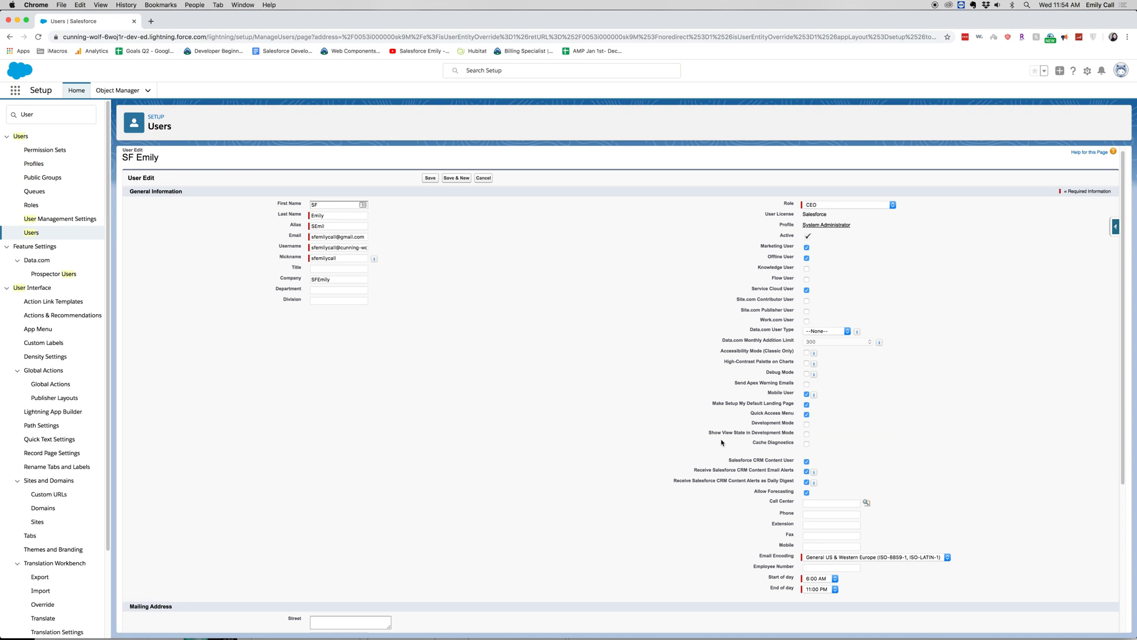
pyautogui.moveTo(781, 403)
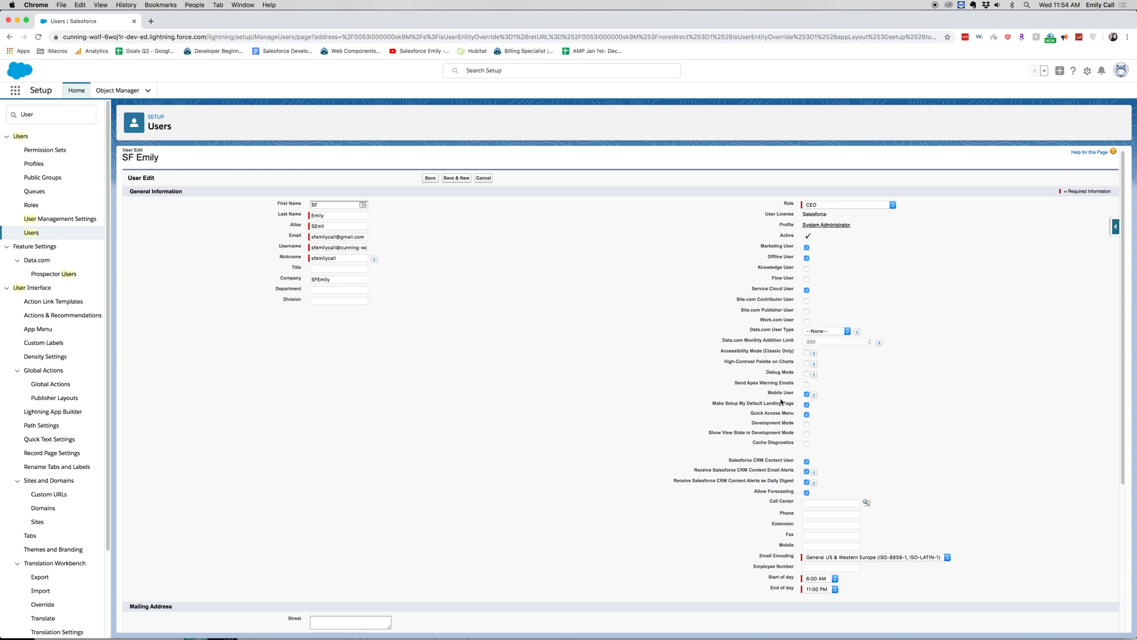
pyautogui.scroll(-3)
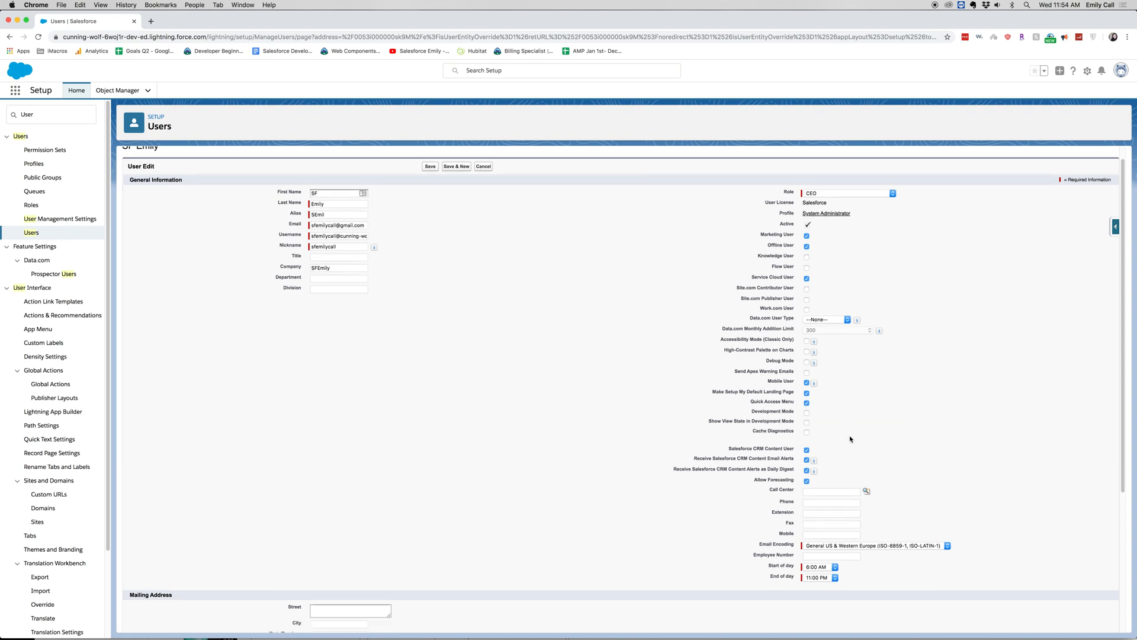
pyautogui.scroll(3)
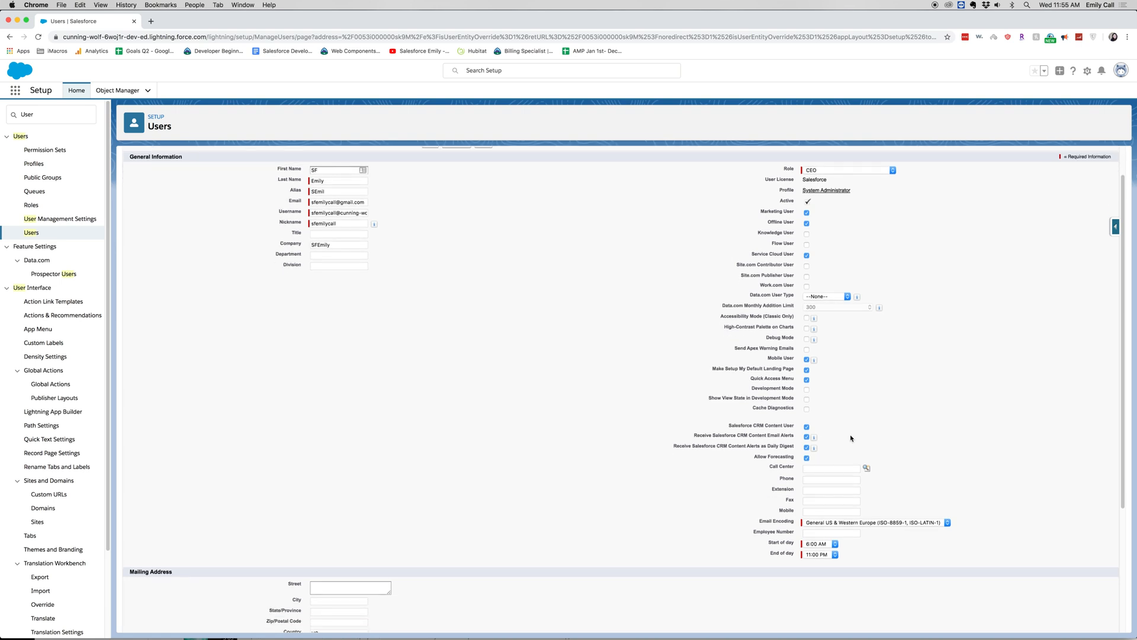
pyautogui.moveTo(844, 541)
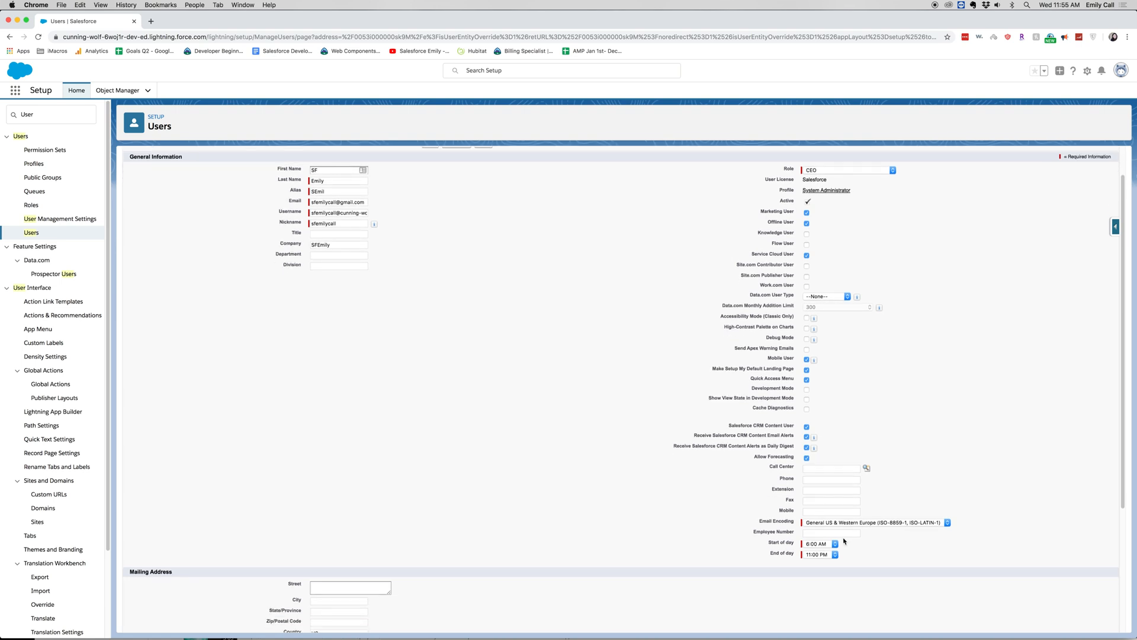
pyautogui.moveTo(895, 568)
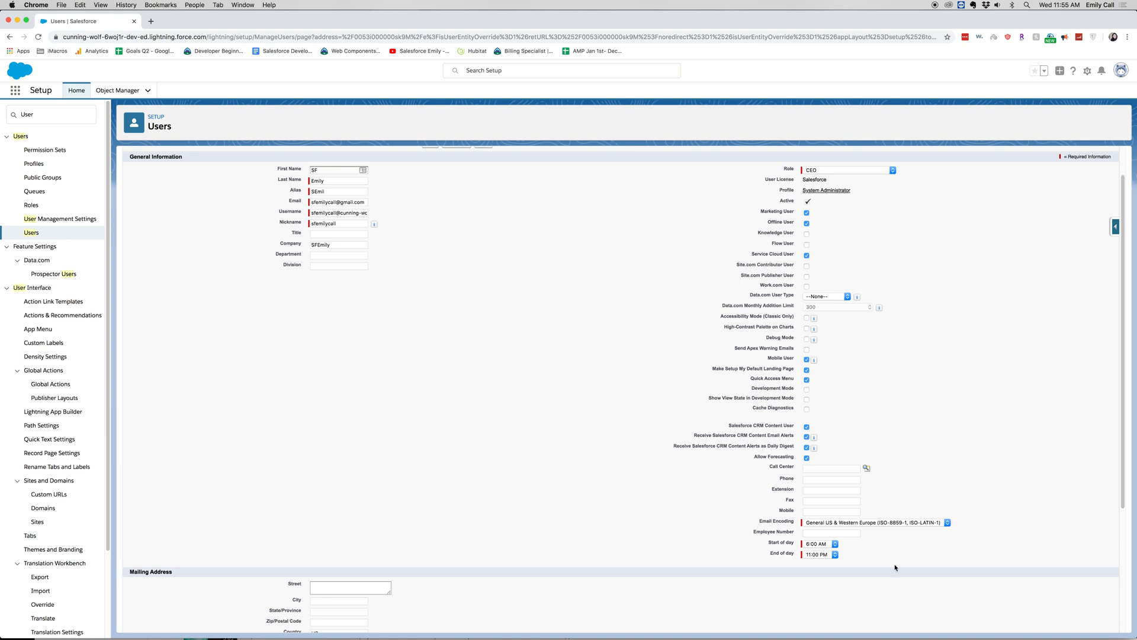
pyautogui.moveTo(769, 548)
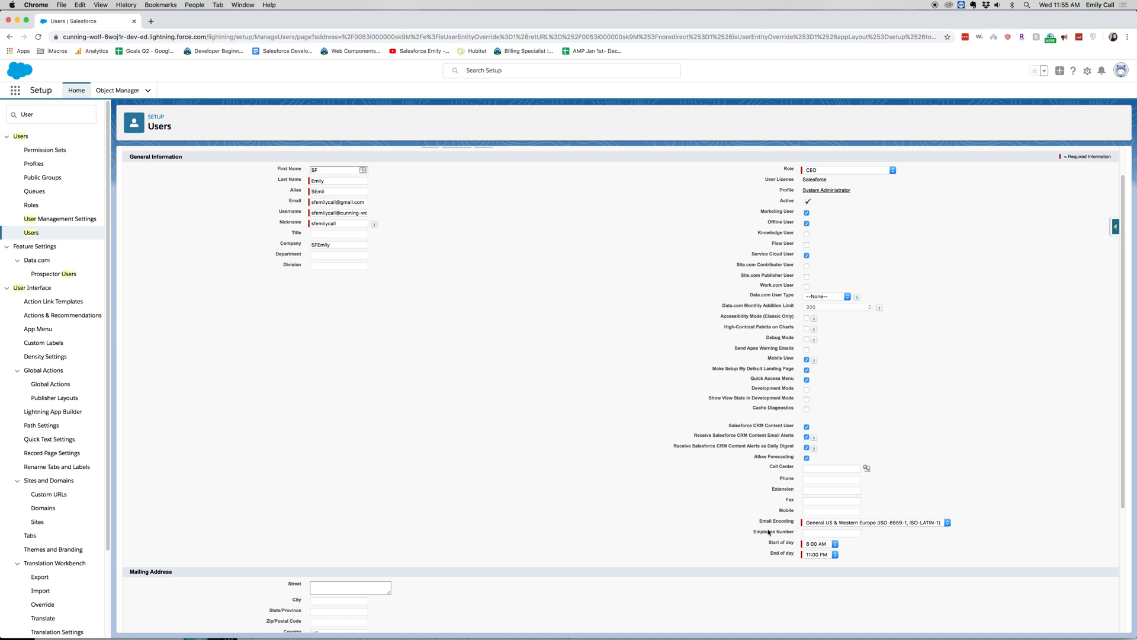
pyautogui.moveTo(787, 479)
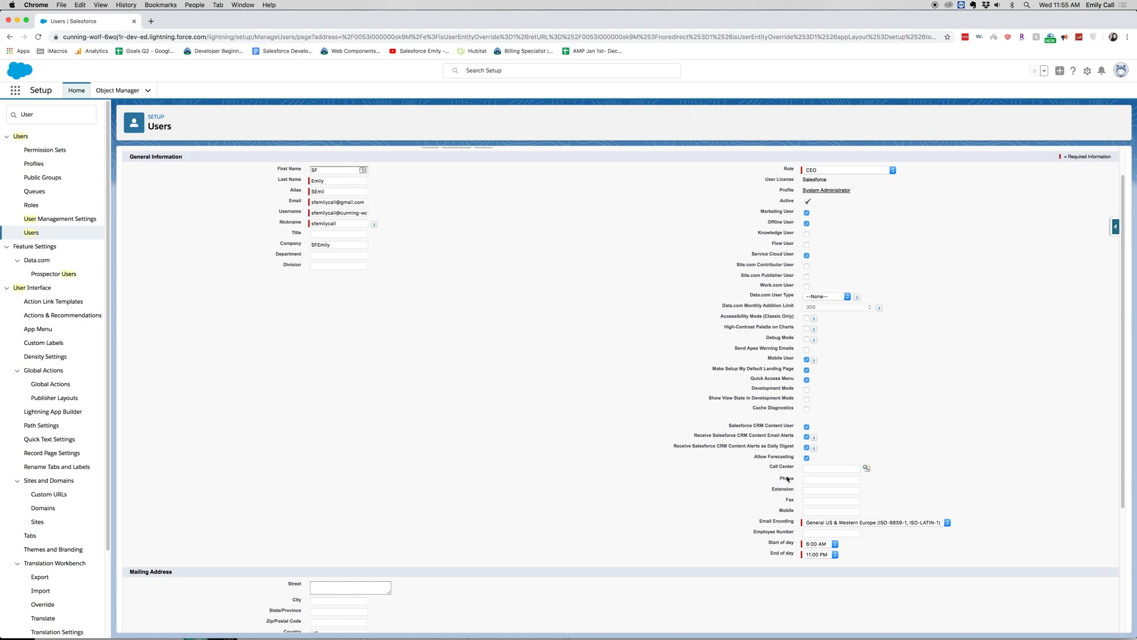
pyautogui.moveTo(834, 478)
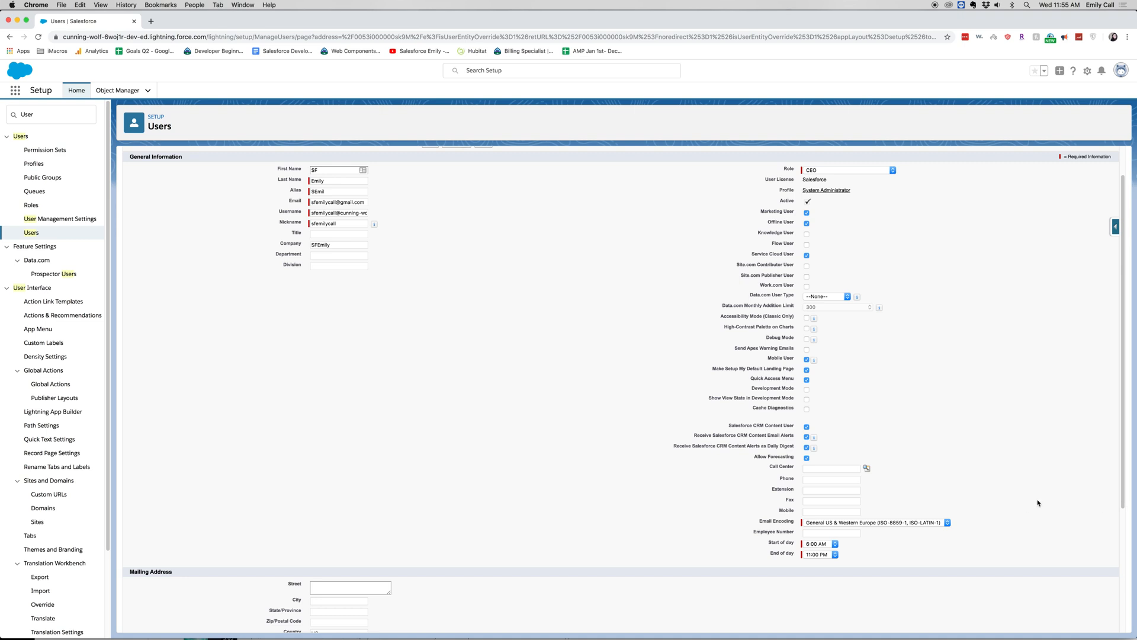
pyautogui.moveTo(797, 515)
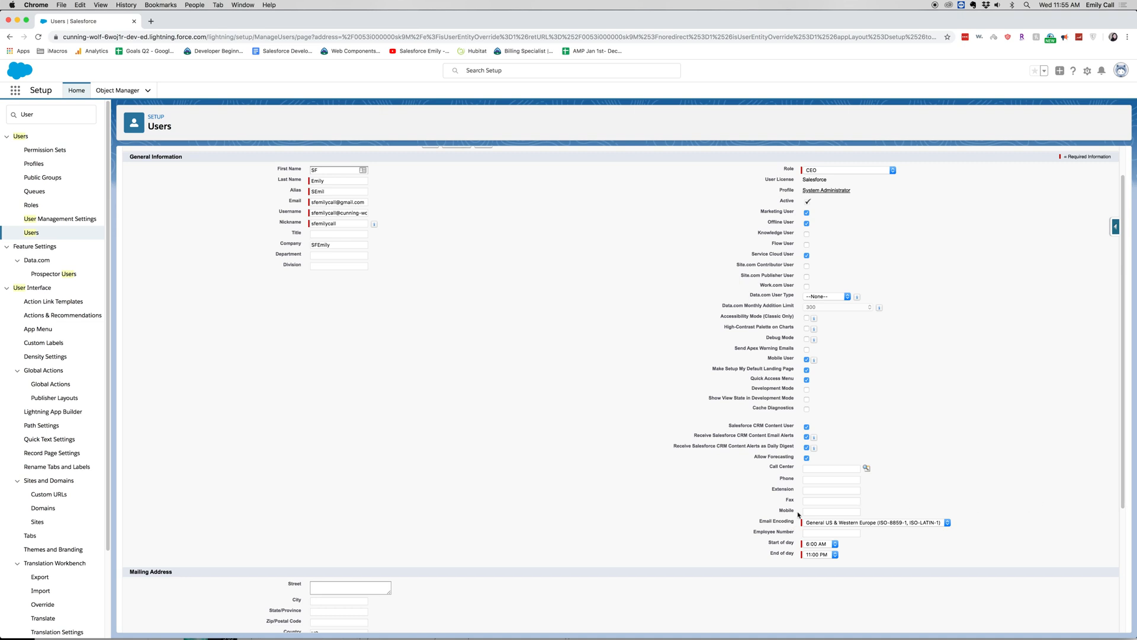
pyautogui.moveTo(769, 554)
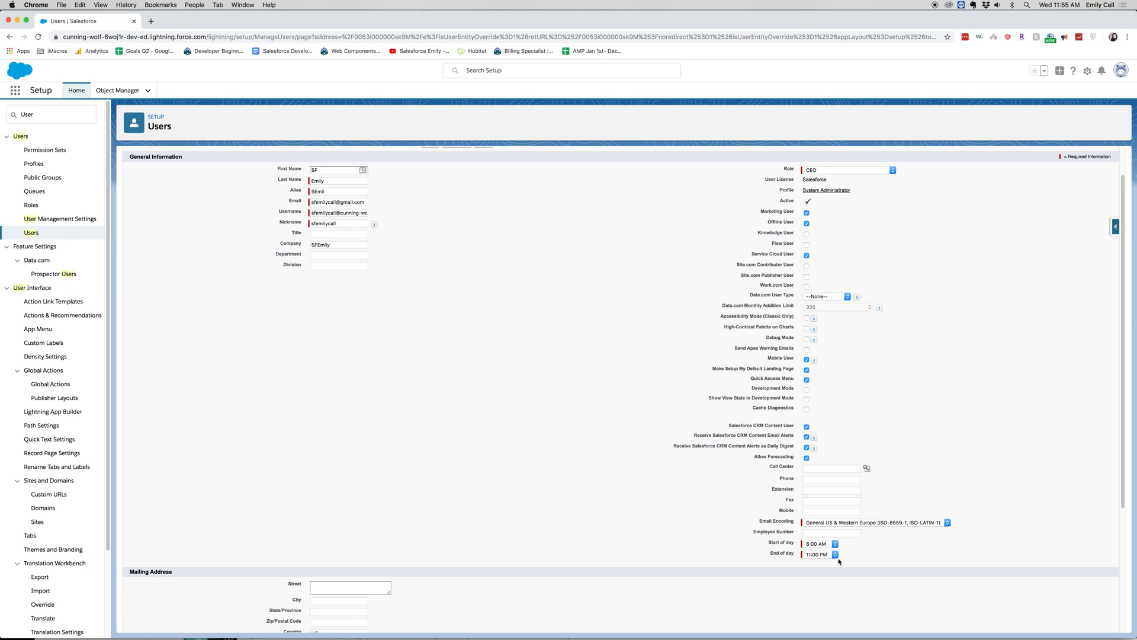
pyautogui.scroll(-3)
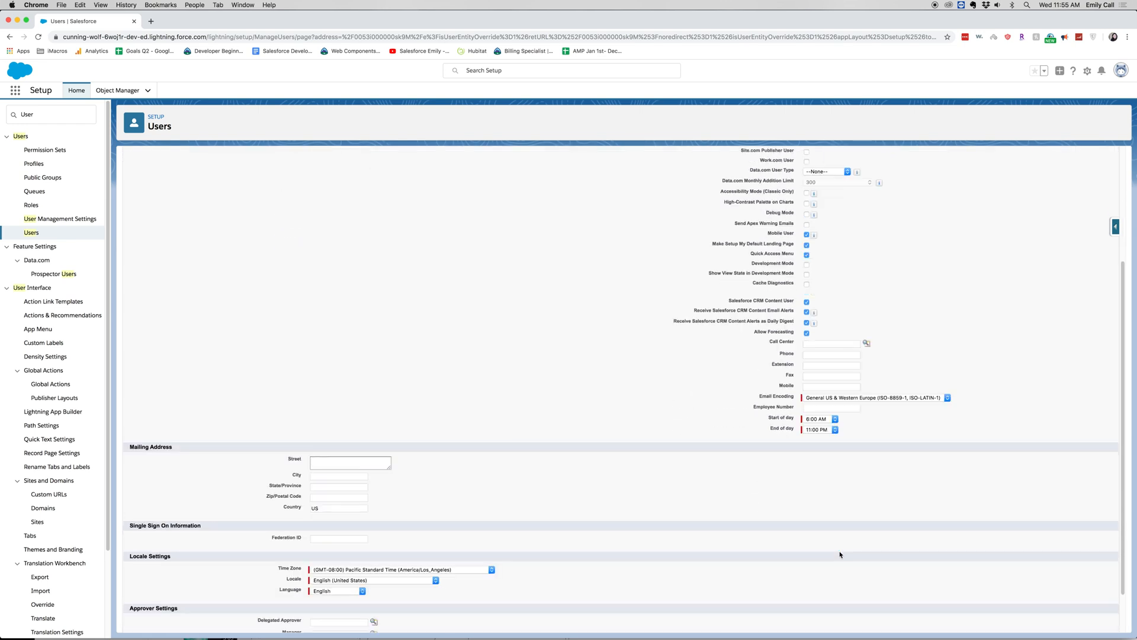
pyautogui.scroll(-3)
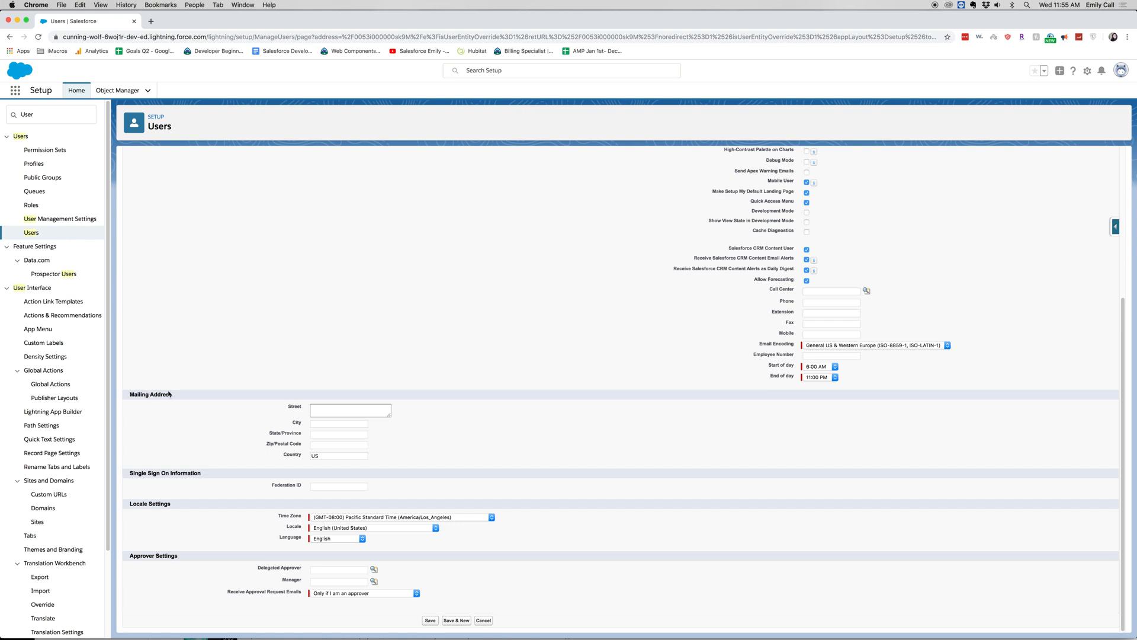
pyautogui.moveTo(324, 463)
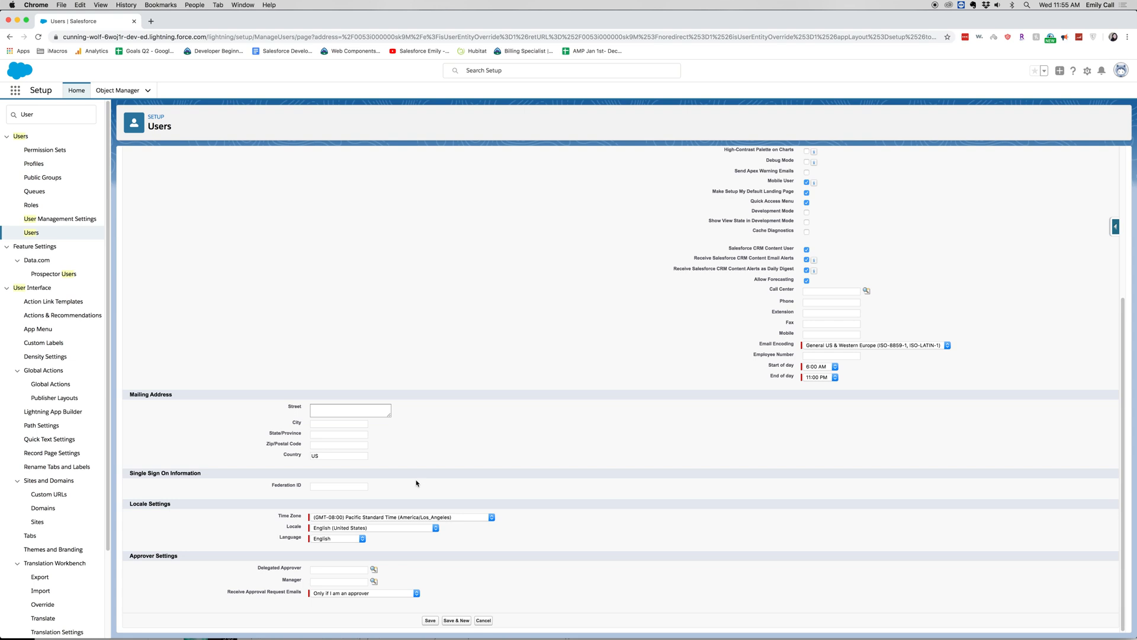
pyautogui.moveTo(410, 478)
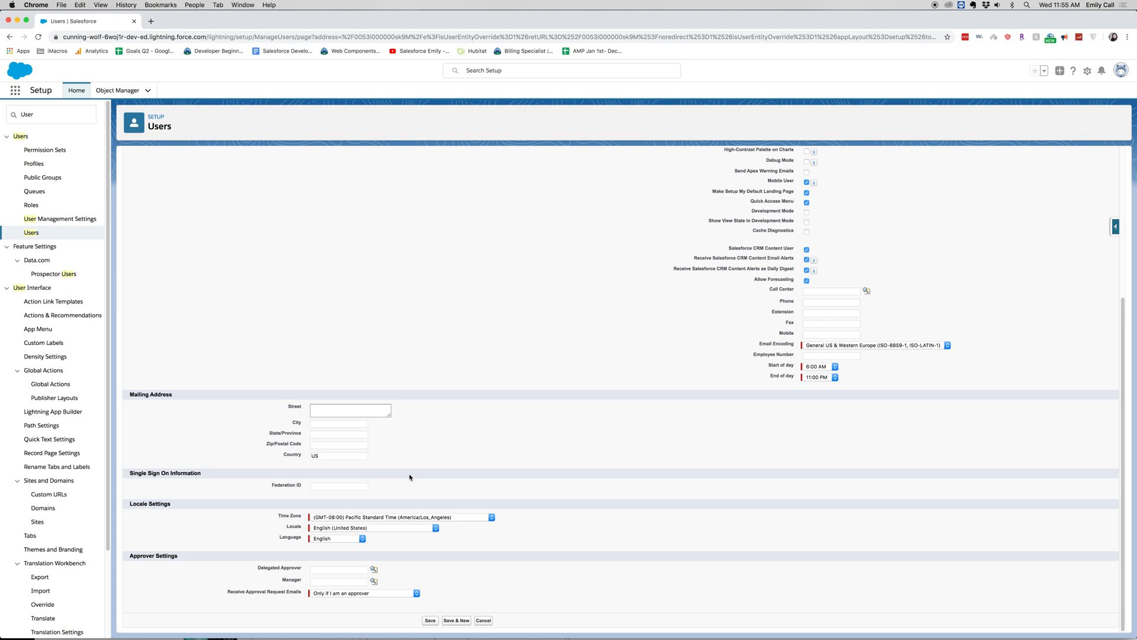
pyautogui.moveTo(397, 475)
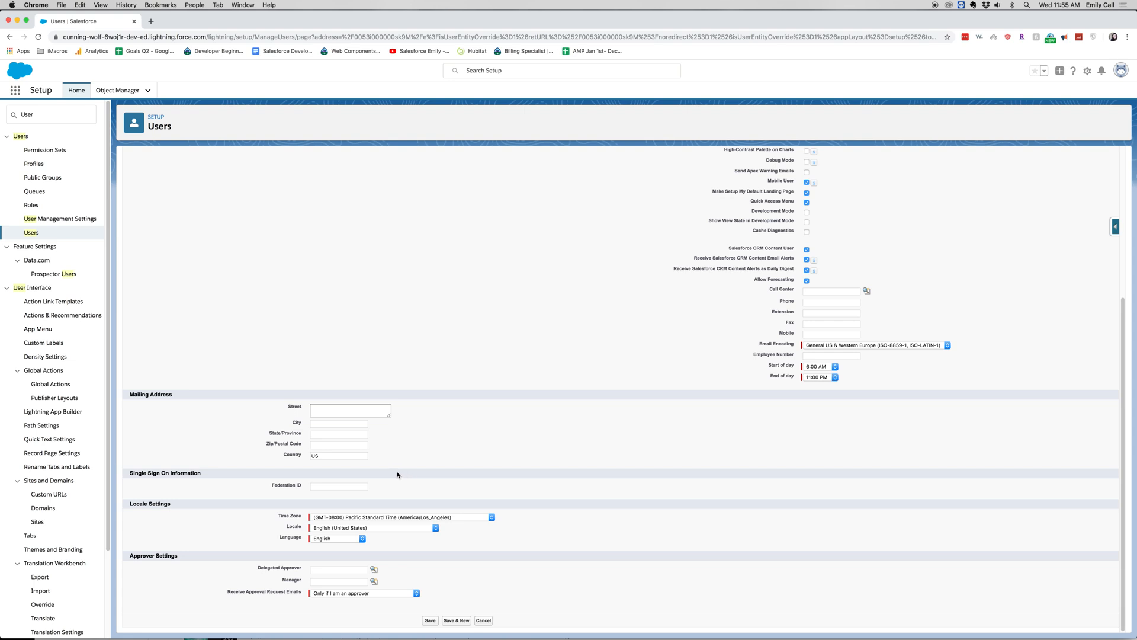
pyautogui.moveTo(383, 478)
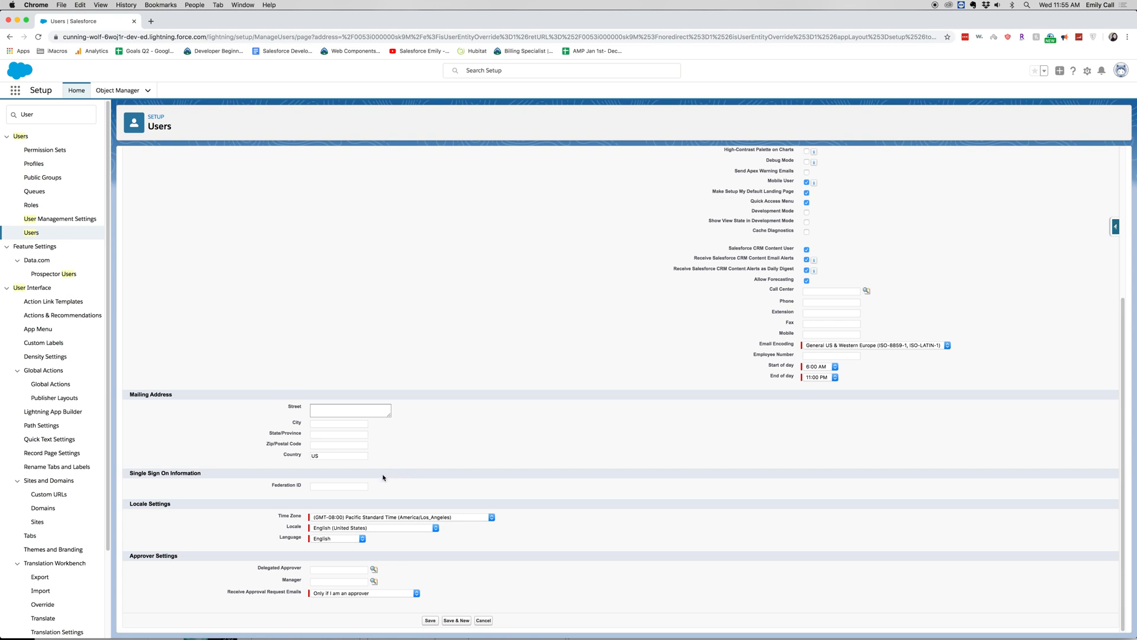
pyautogui.moveTo(383, 468)
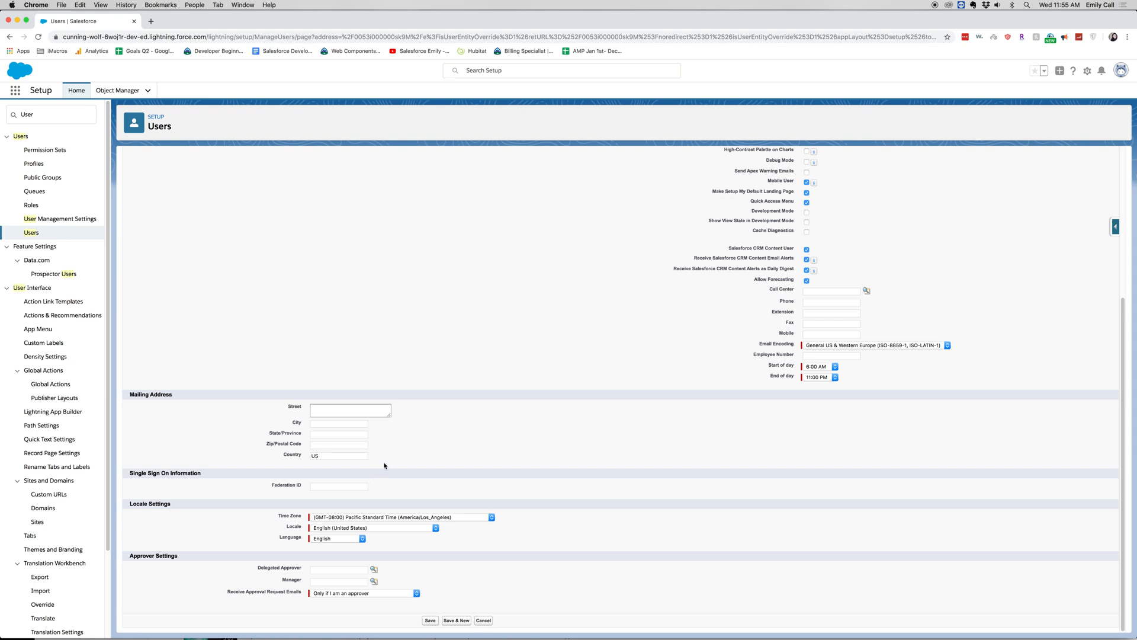
pyautogui.moveTo(414, 527)
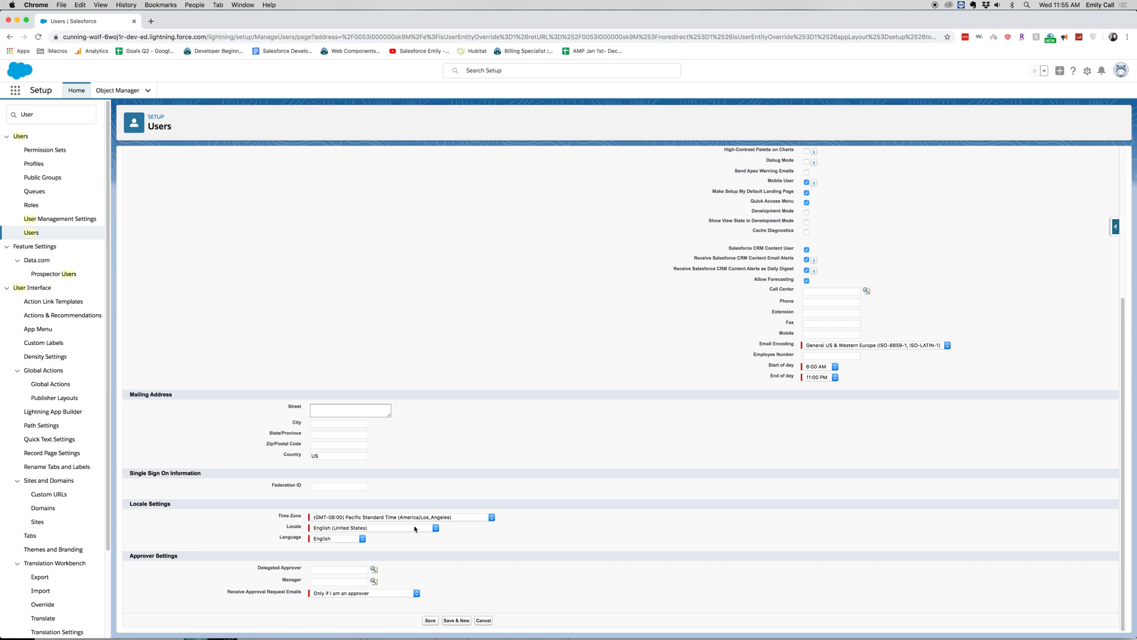
pyautogui.moveTo(239, 506)
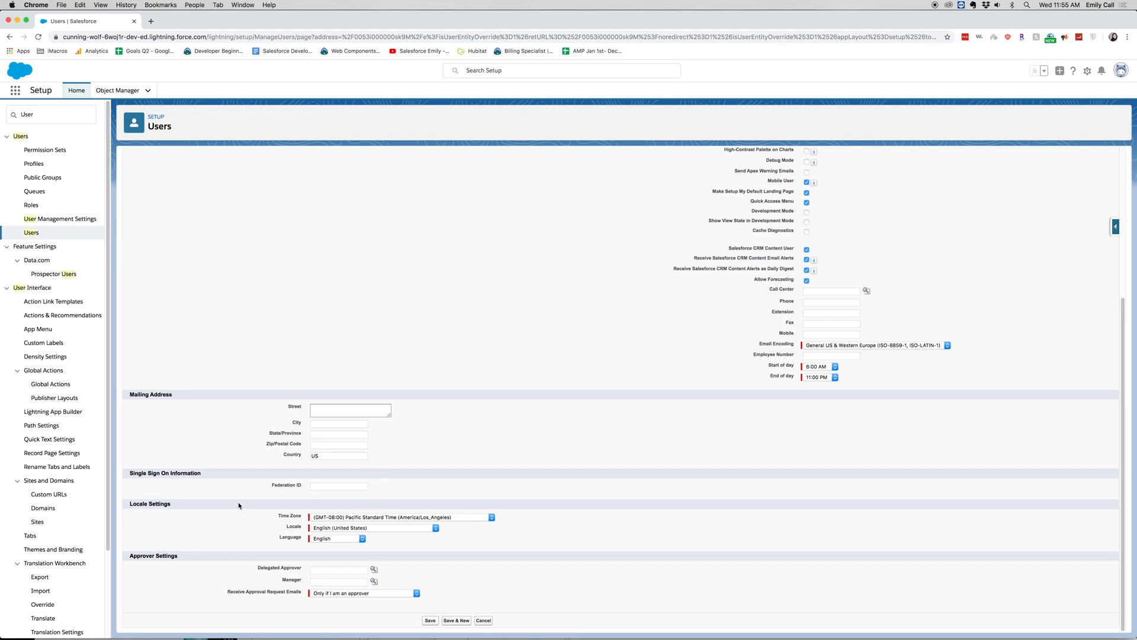
pyautogui.moveTo(233, 523)
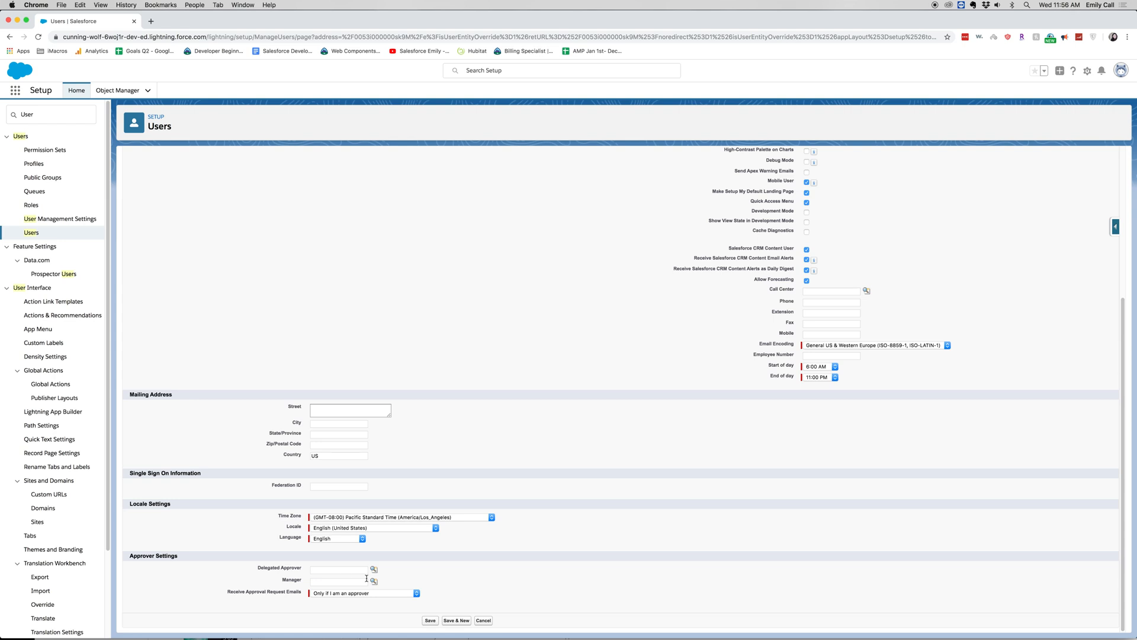
pyautogui.moveTo(427, 630)
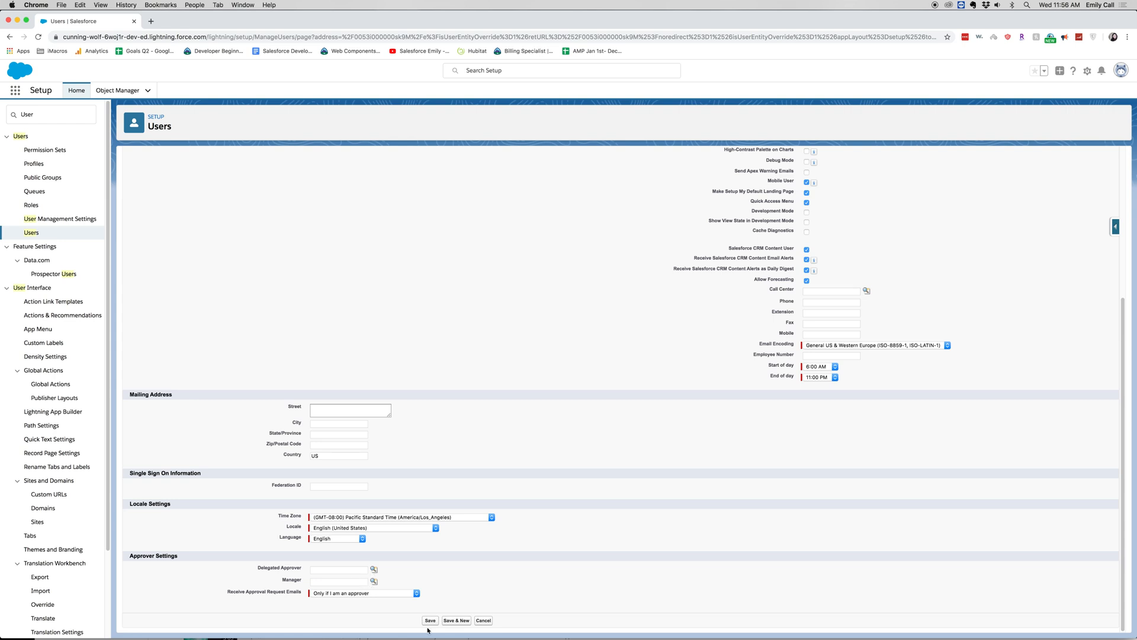
pyautogui.click(429, 620)
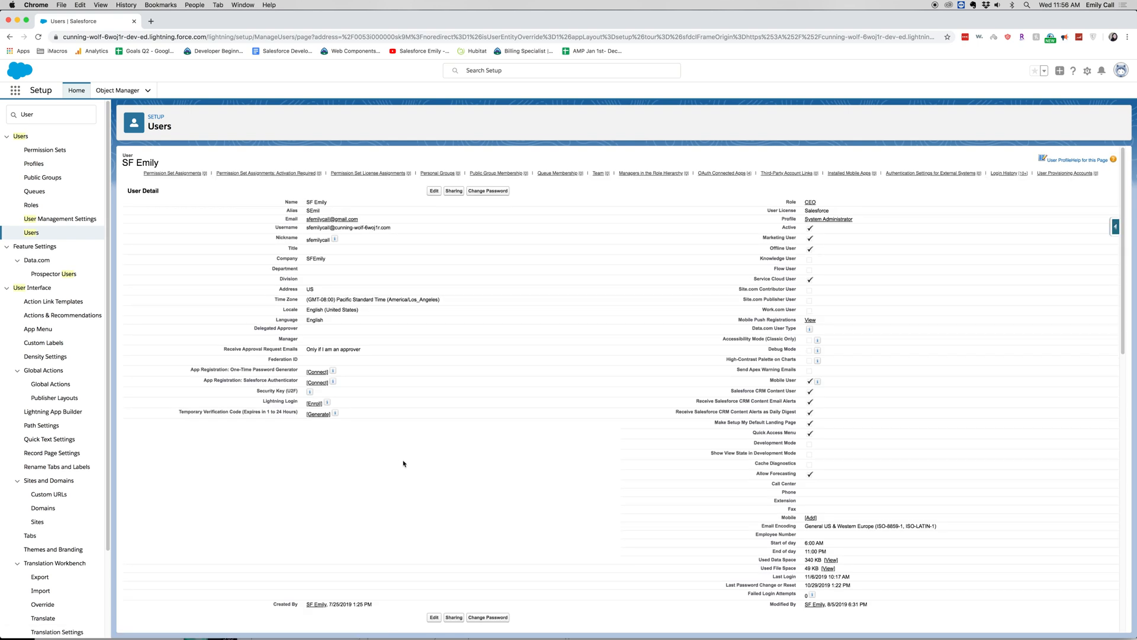
# Scroll through SF Emily's related lists: permission sets, groups, queues, managers, connected apps
pyautogui.scroll(-3)
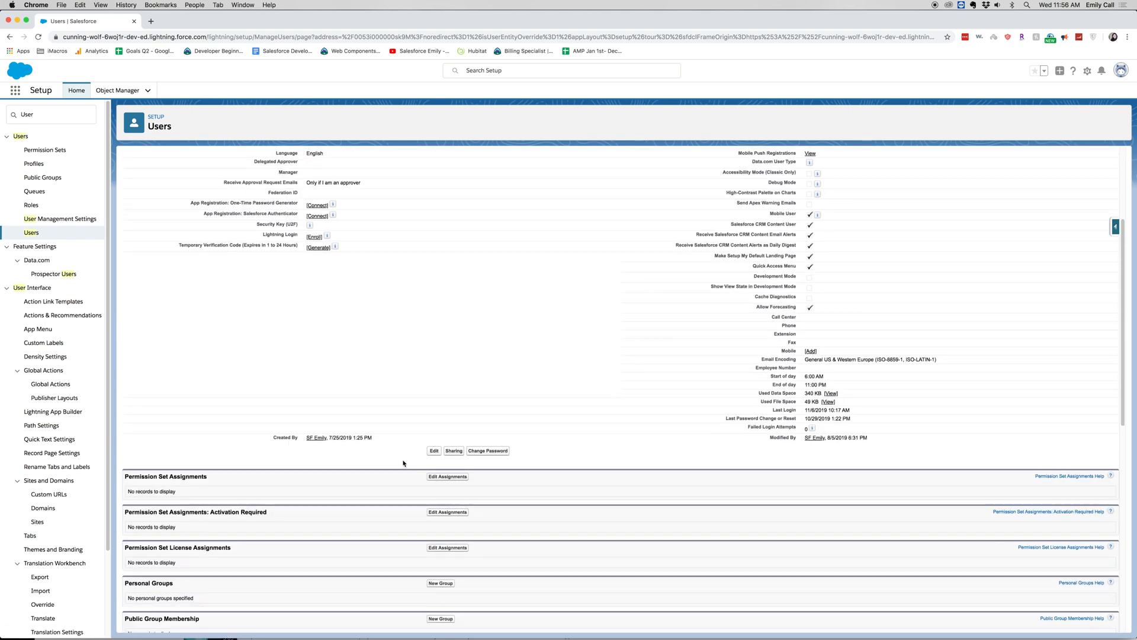
pyautogui.scroll(-3)
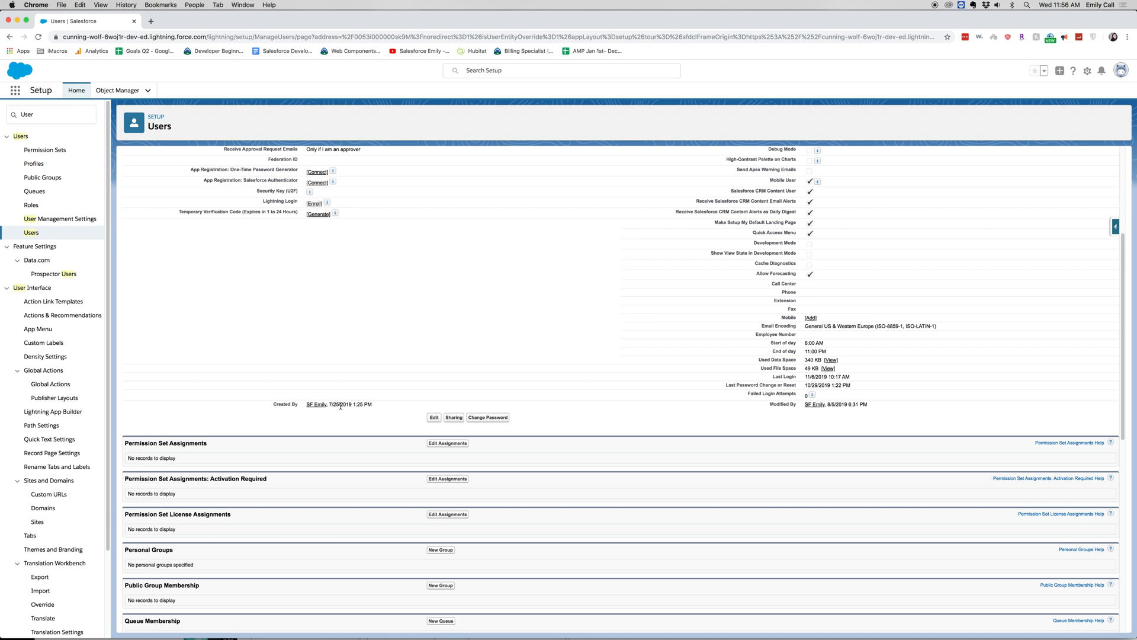
pyautogui.scroll(-3)
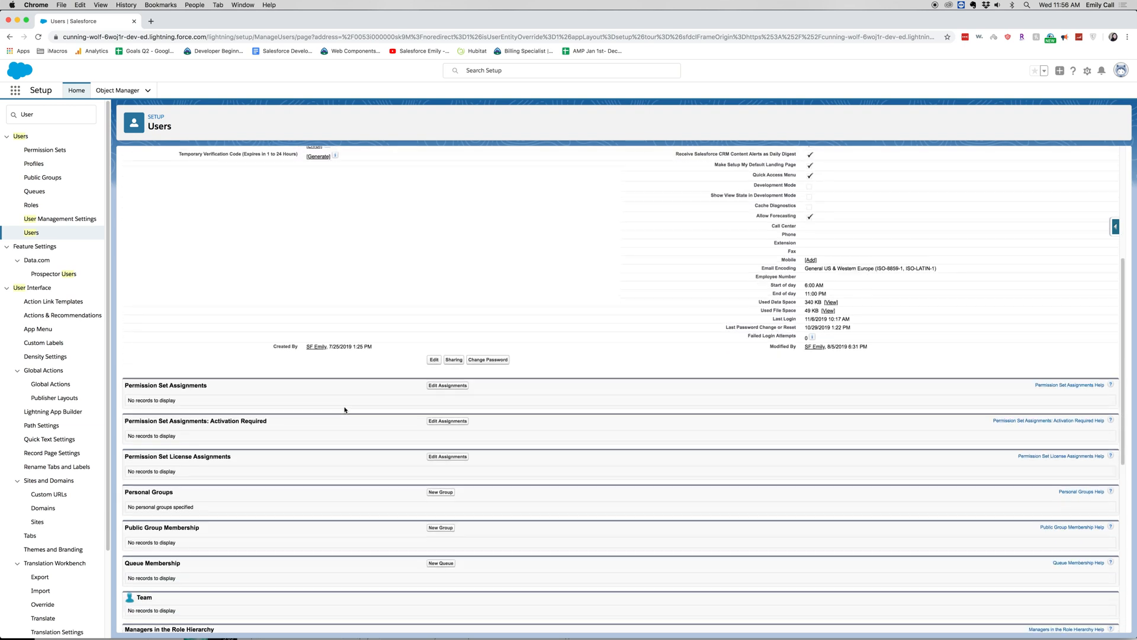
pyautogui.scroll(-3)
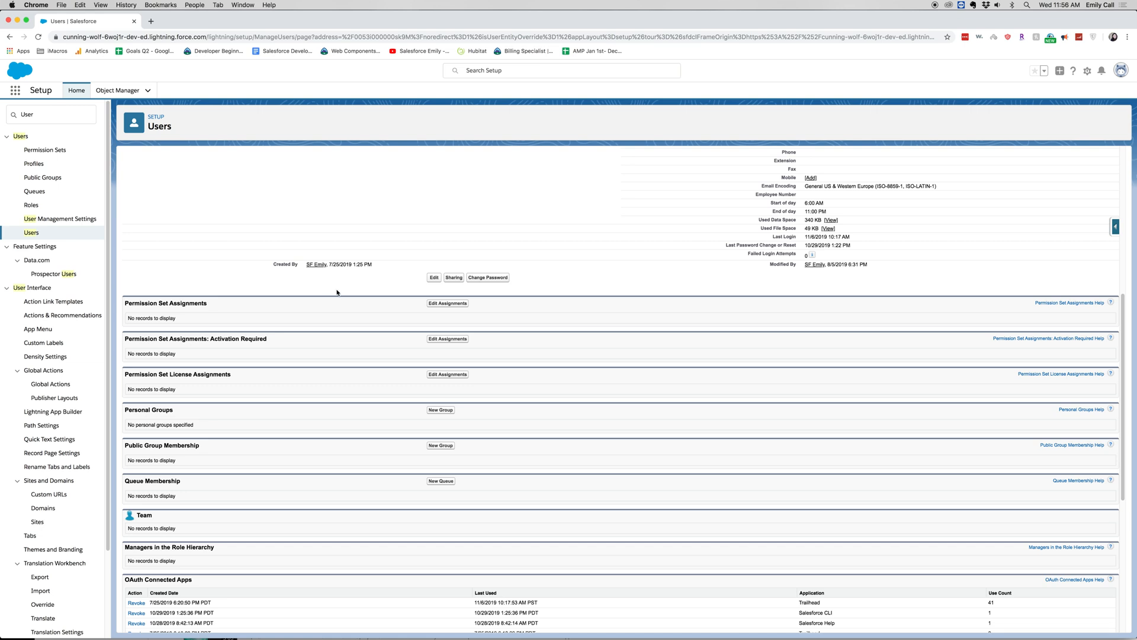
pyautogui.moveTo(370, 296)
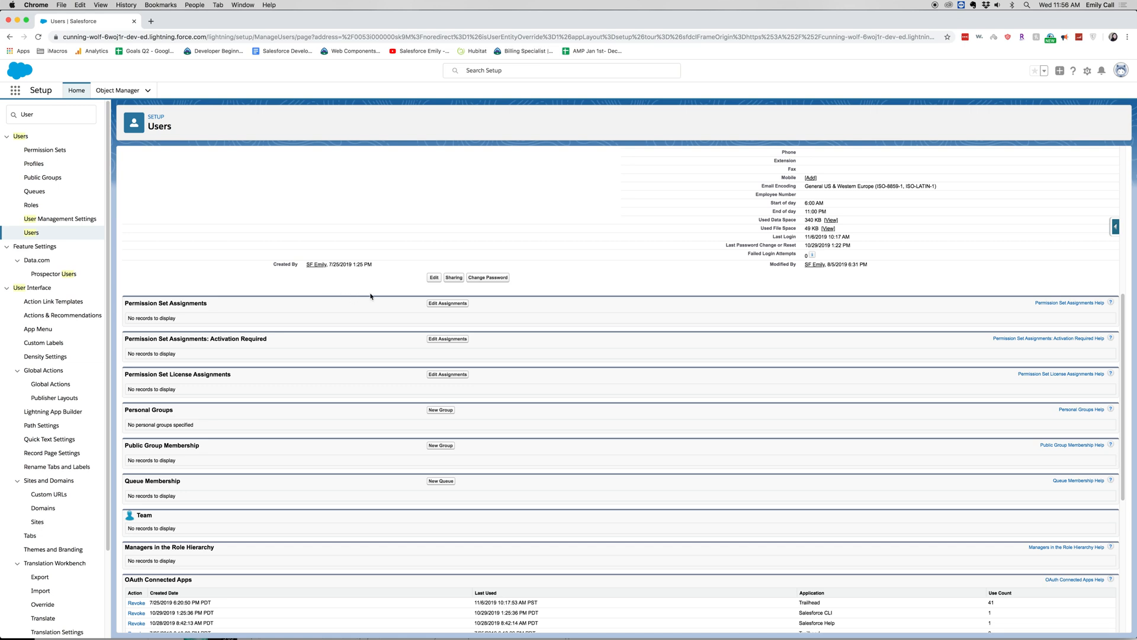
pyautogui.moveTo(412, 298)
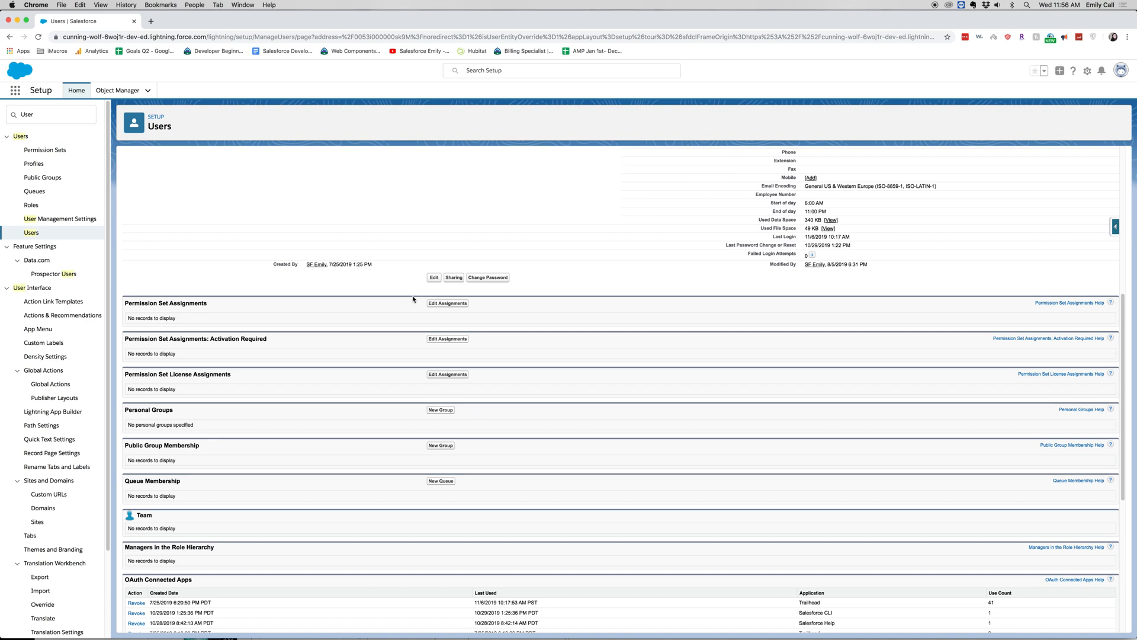
pyautogui.moveTo(330, 328)
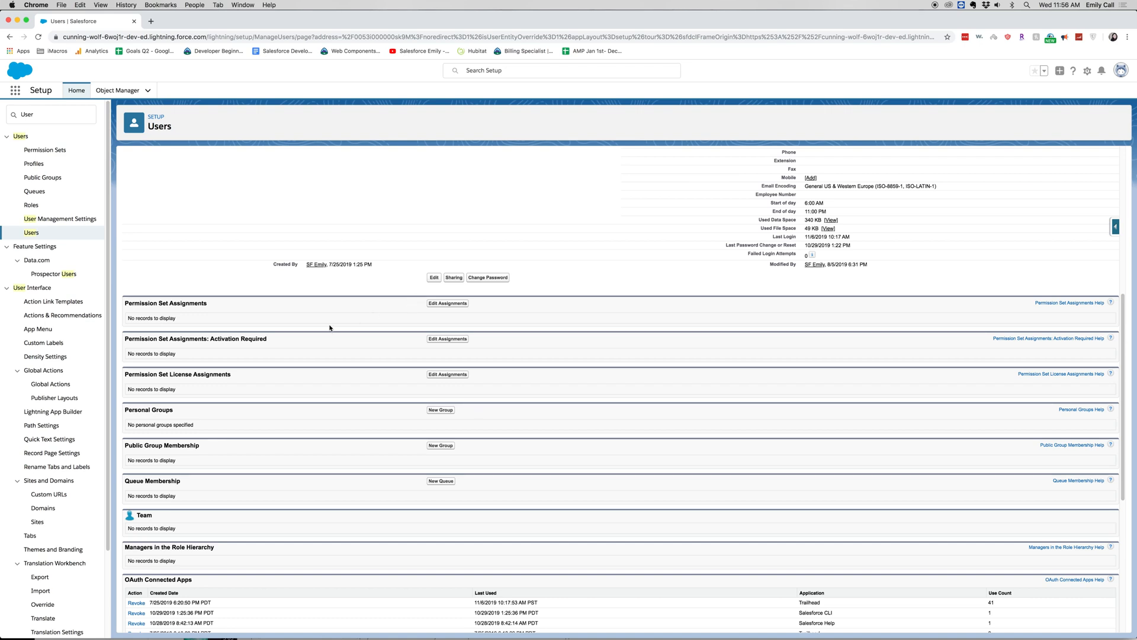
pyautogui.moveTo(232, 378)
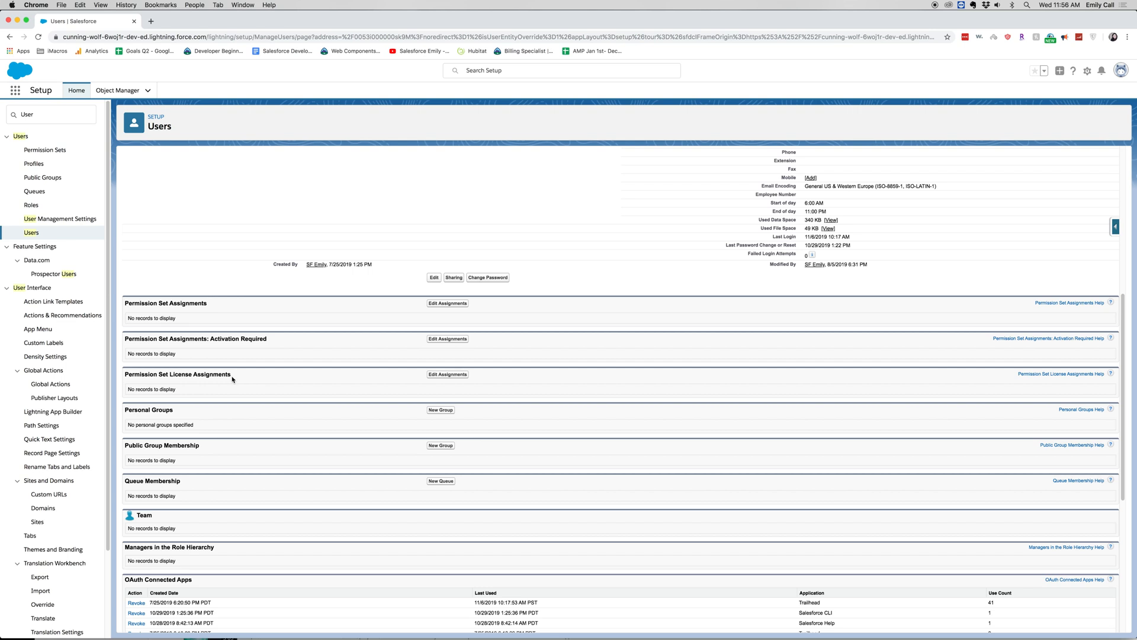
pyautogui.moveTo(242, 382)
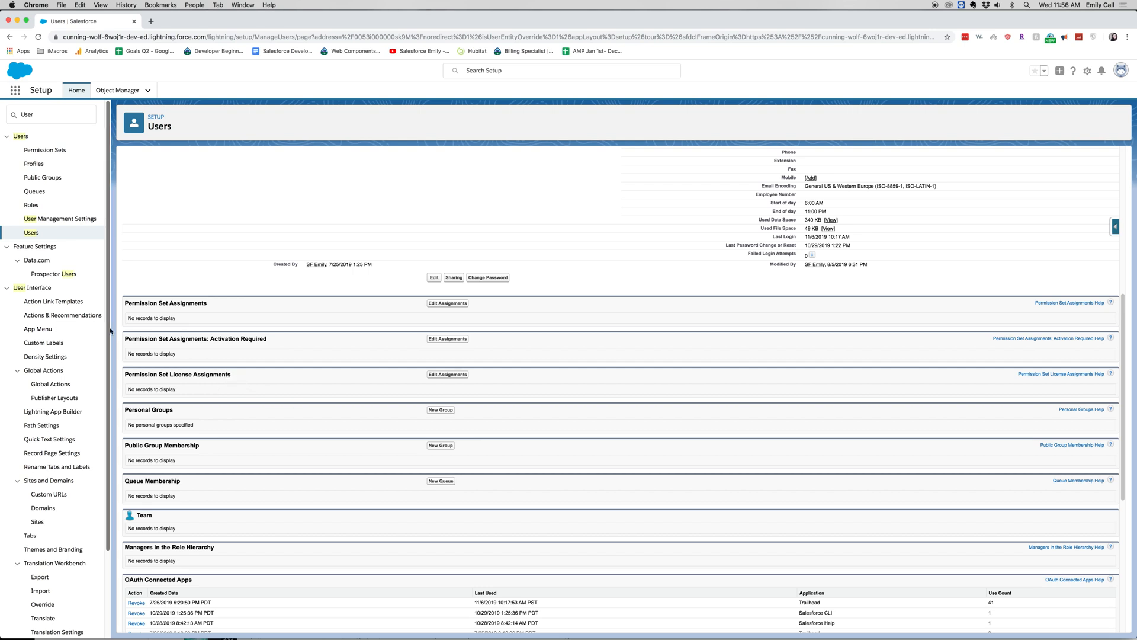
pyautogui.moveTo(682, 434)
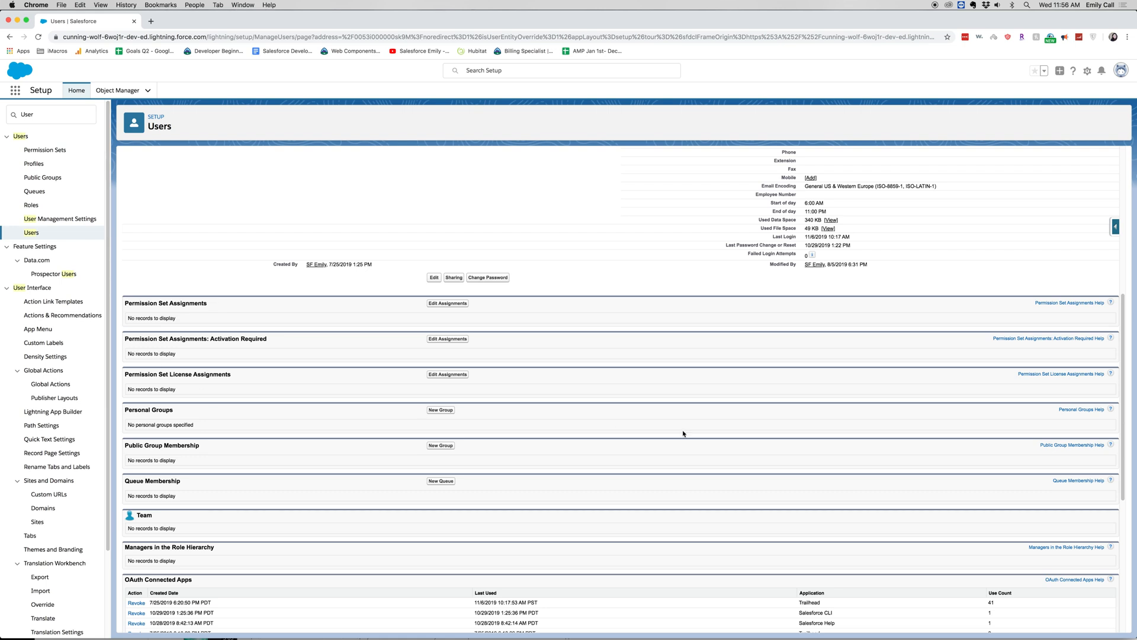
pyautogui.moveTo(639, 389)
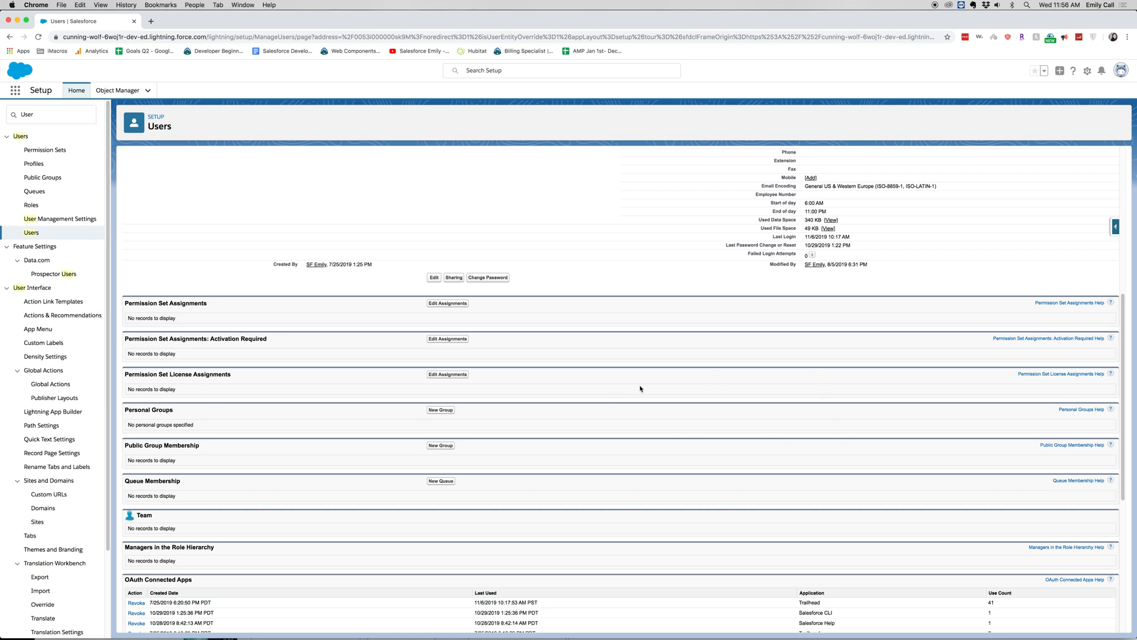
pyautogui.moveTo(320, 423)
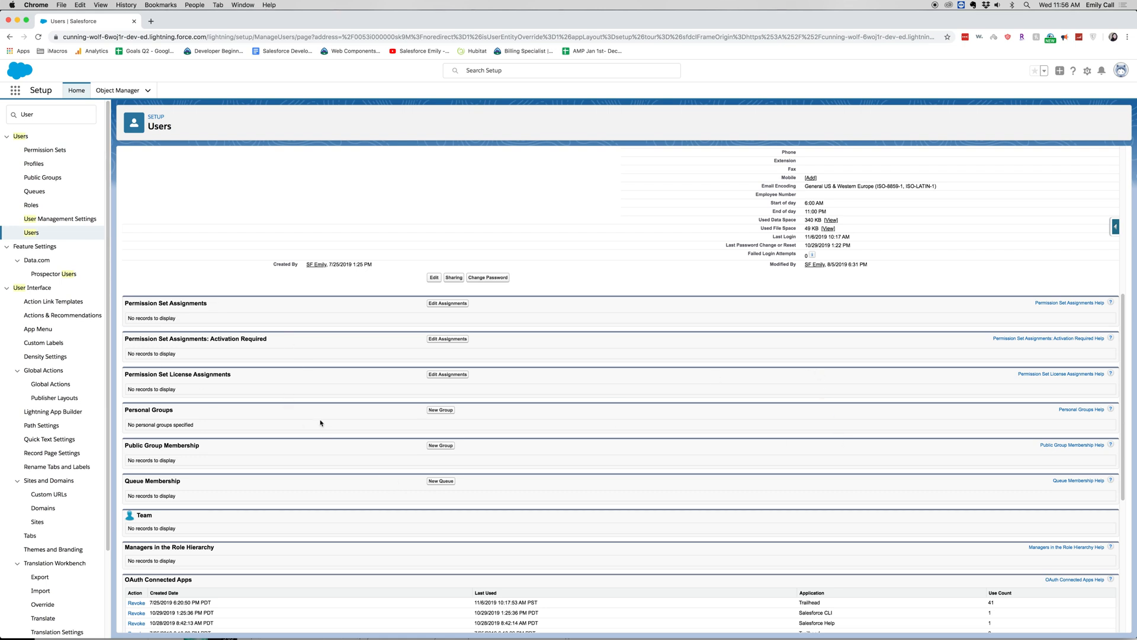
pyautogui.moveTo(484, 414)
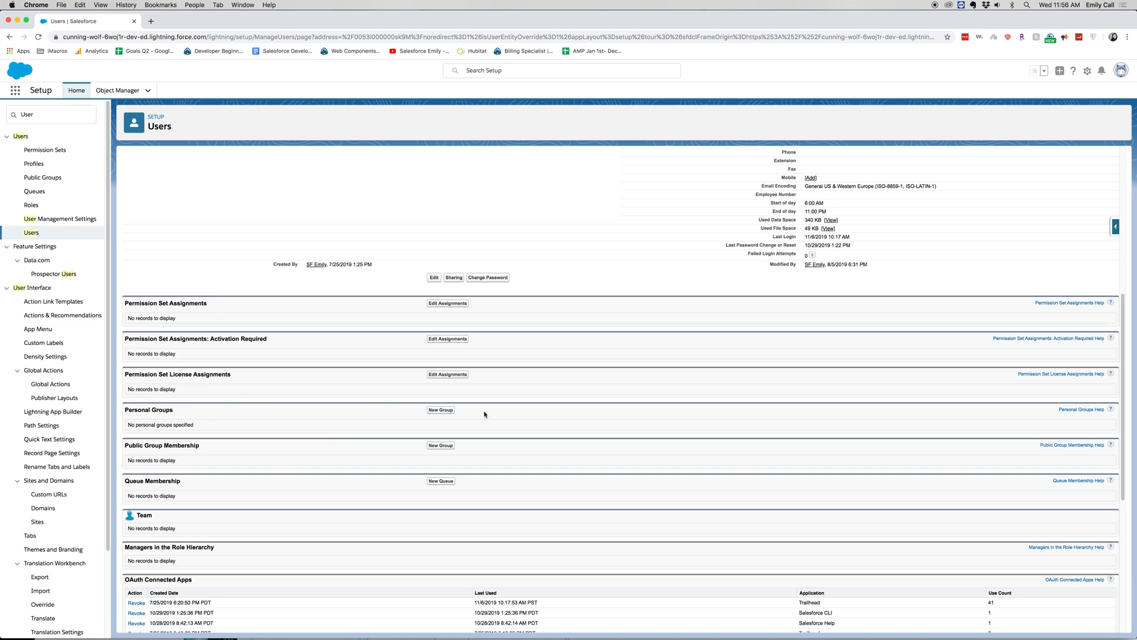
pyautogui.moveTo(499, 423)
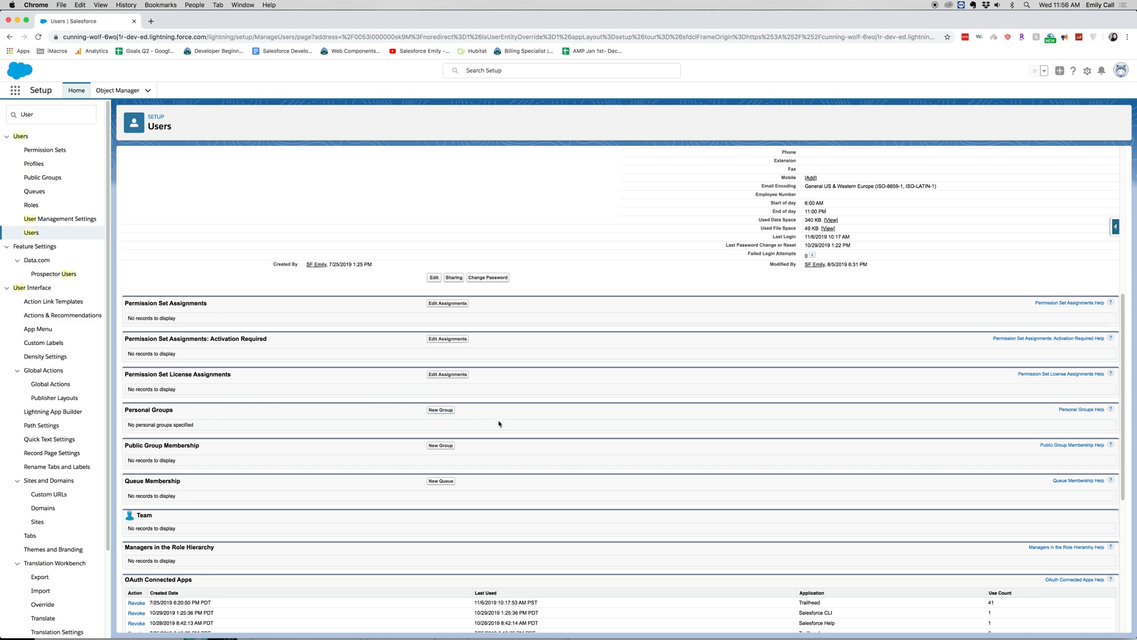
pyautogui.moveTo(278, 352)
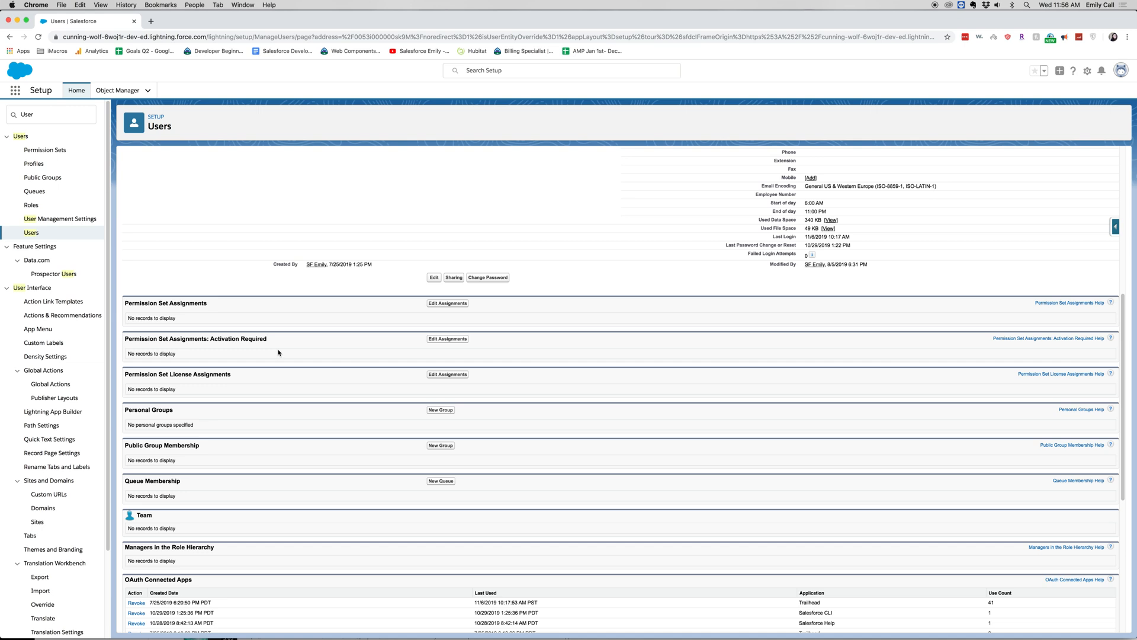
pyautogui.moveTo(177, 419)
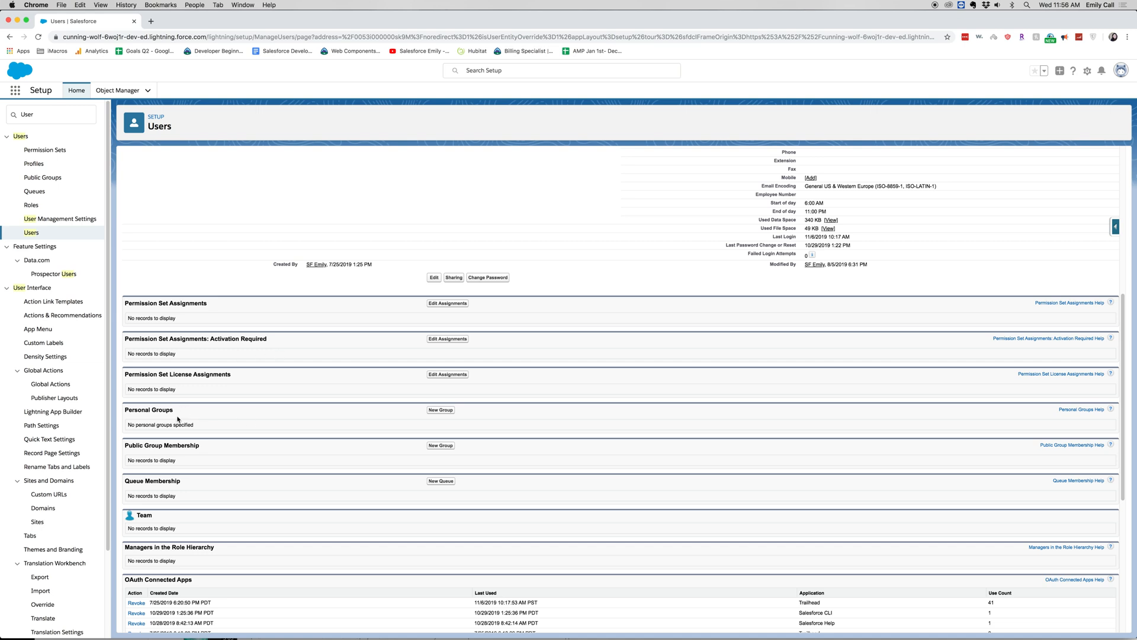
pyautogui.moveTo(147, 497)
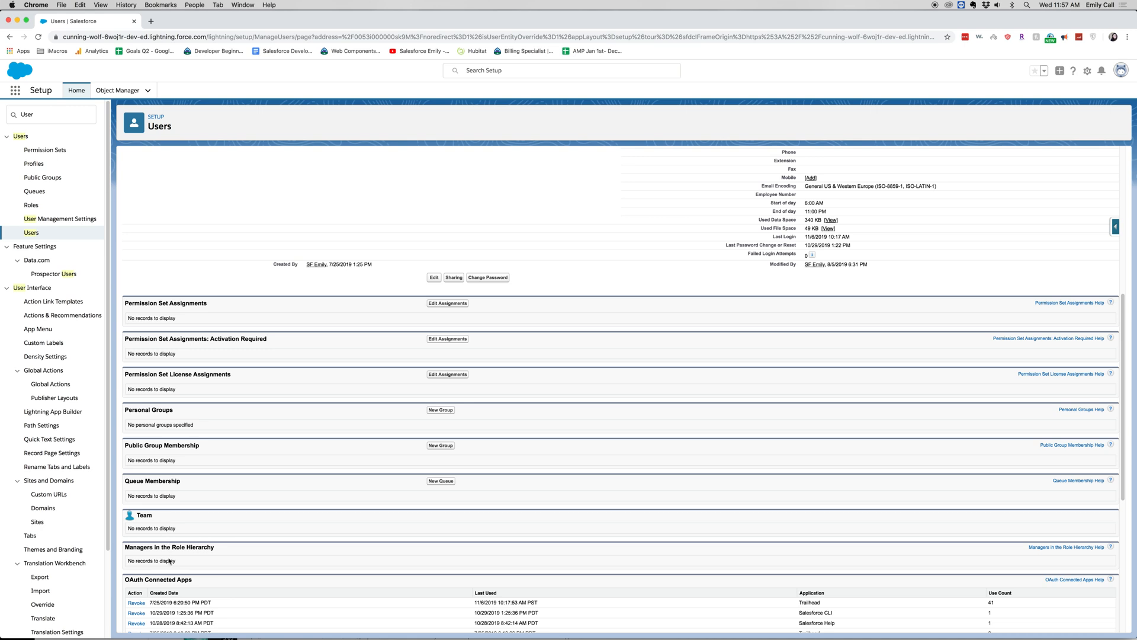
# Scroll down to SF Emily's Login History with successful logins and invalid-password attempts
pyautogui.scroll(-3)
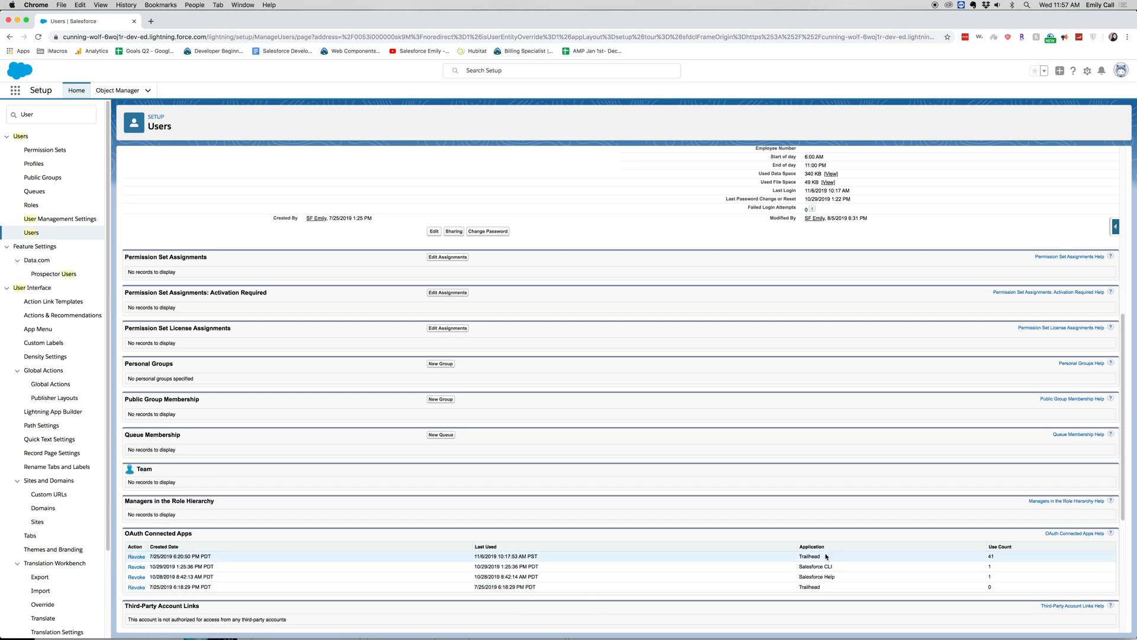
pyautogui.moveTo(846, 580)
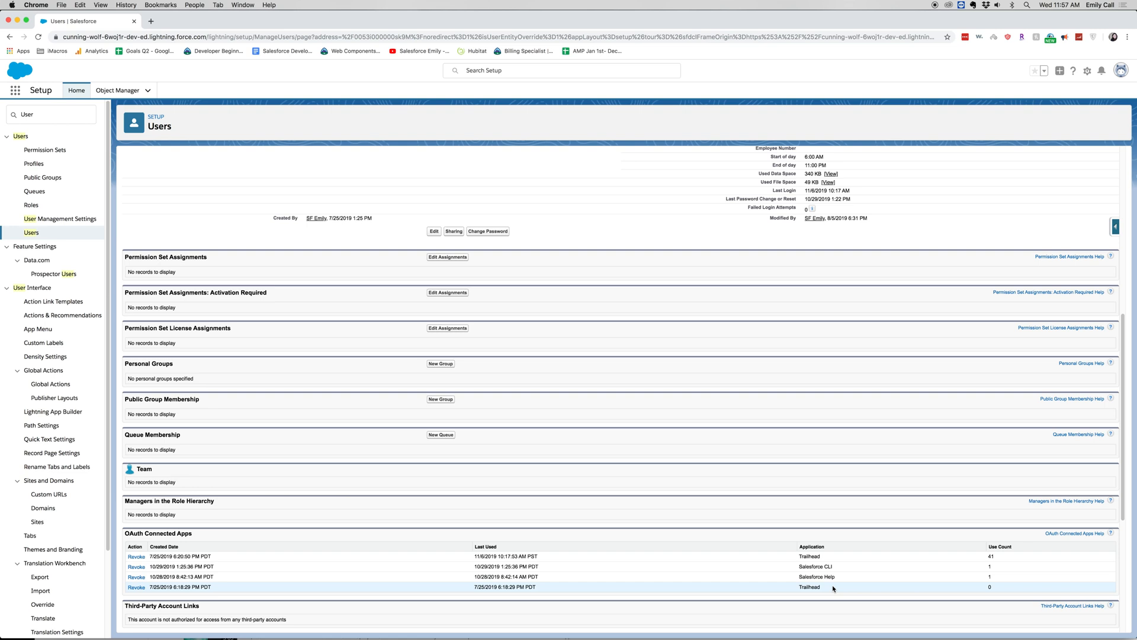
pyautogui.scroll(-3)
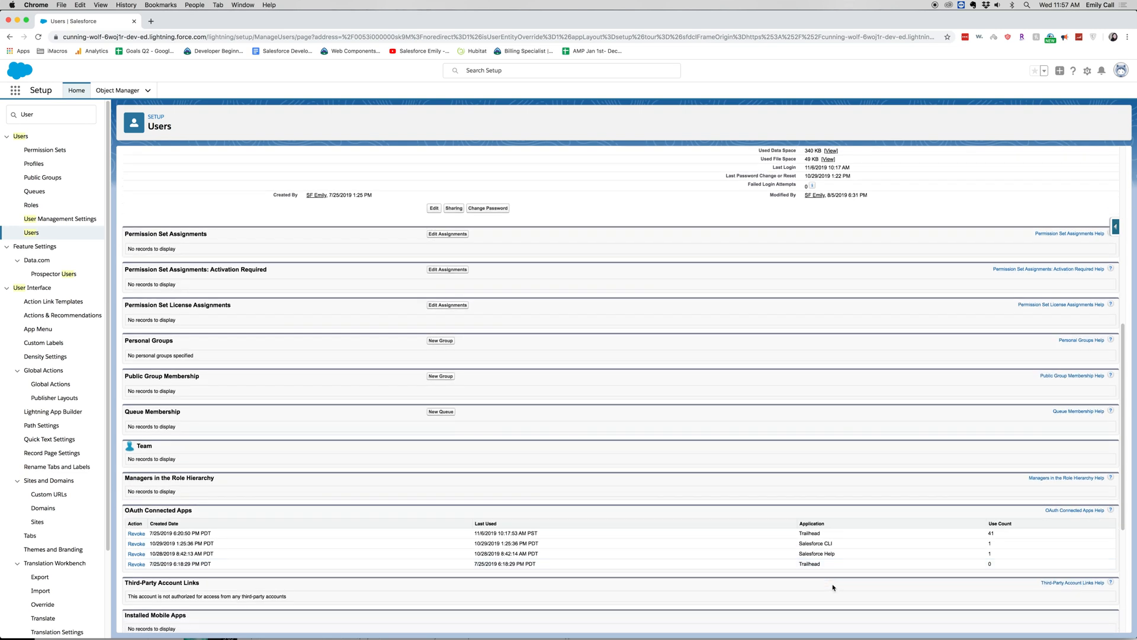
pyautogui.scroll(-3)
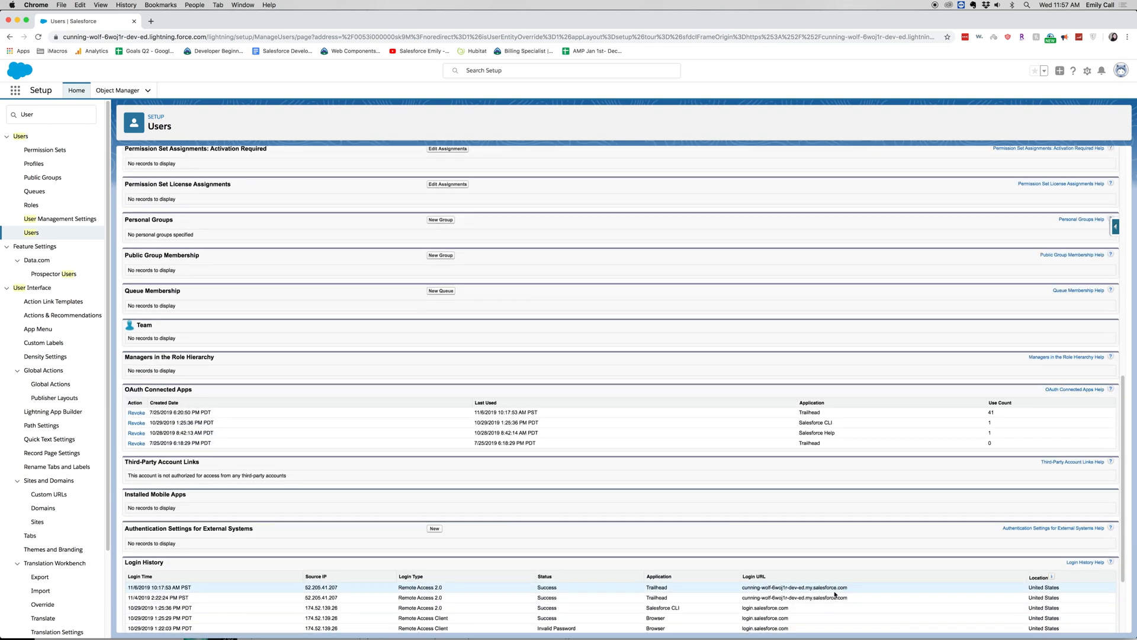
pyautogui.scroll(-3)
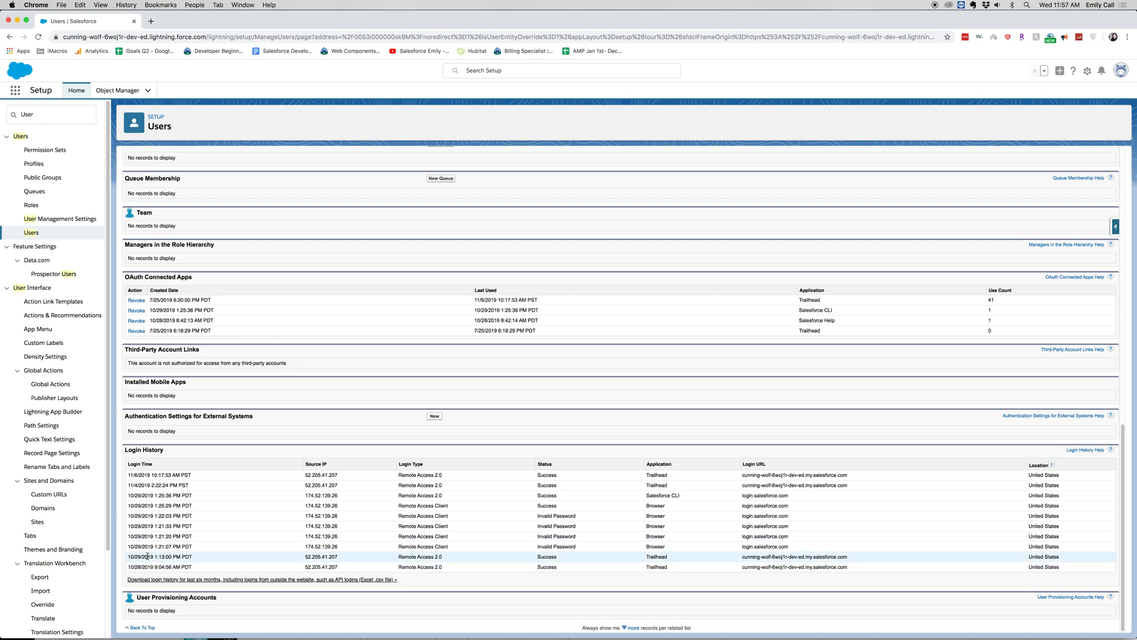
pyautogui.moveTo(314, 579)
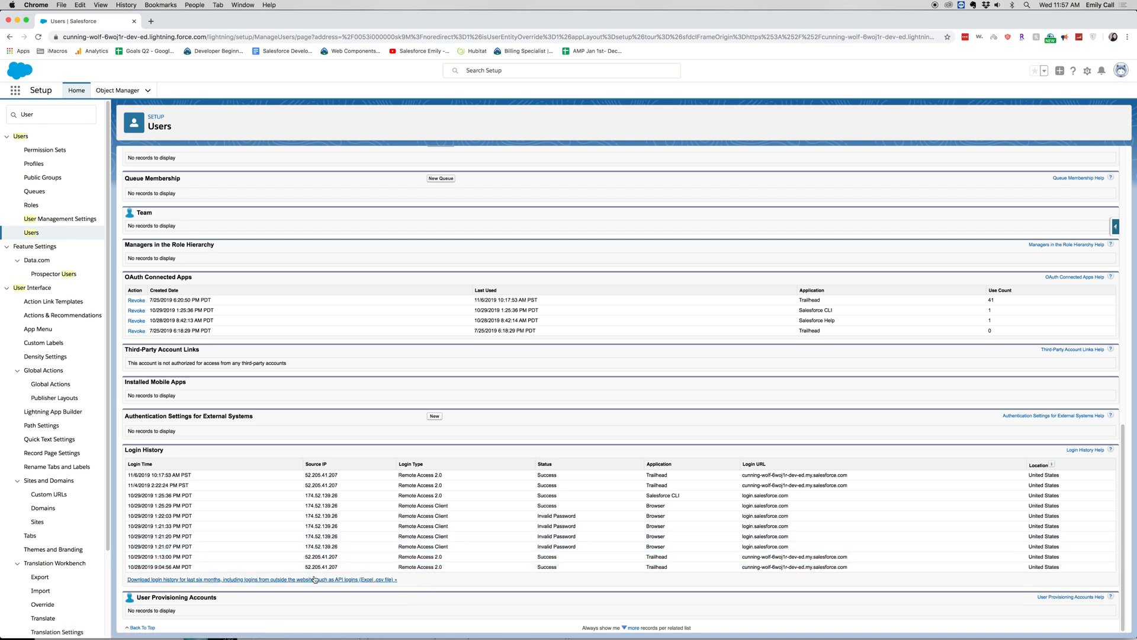
pyautogui.moveTo(279, 579)
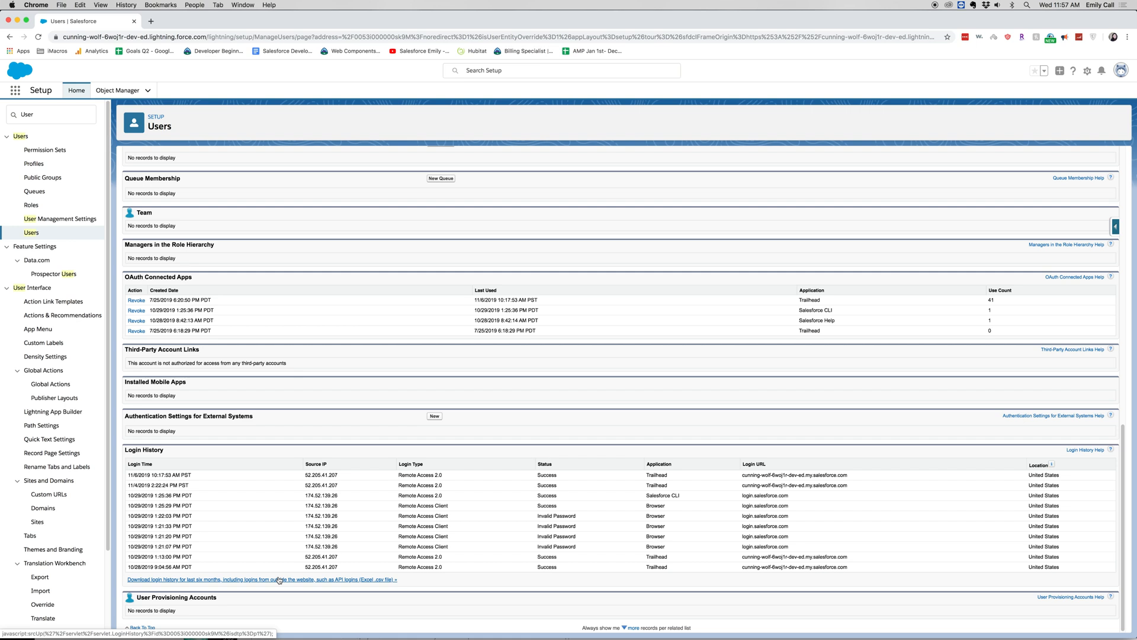
pyautogui.moveTo(394, 584)
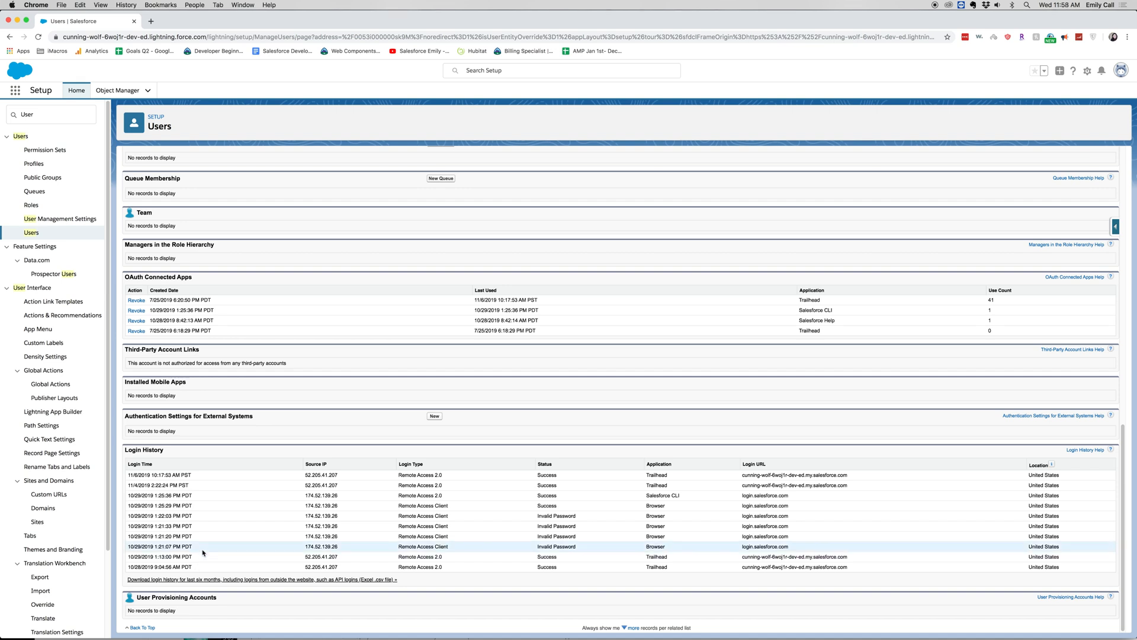
# Scroll back up to the User Detail section showing name, role and profile
pyautogui.scroll(3)
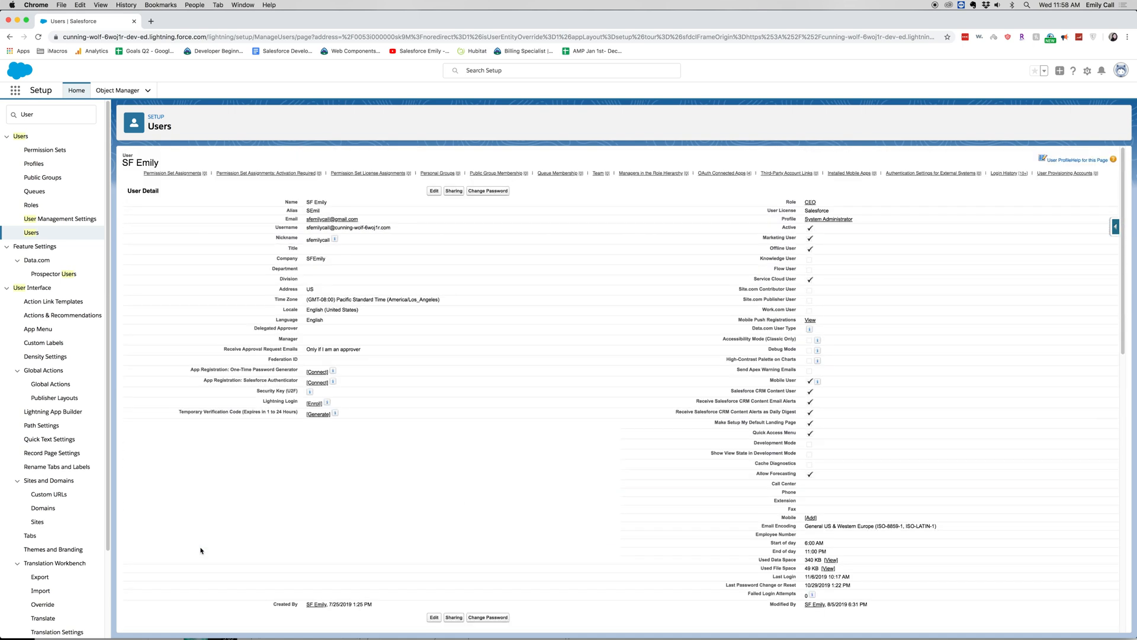
pyautogui.moveTo(190, 546)
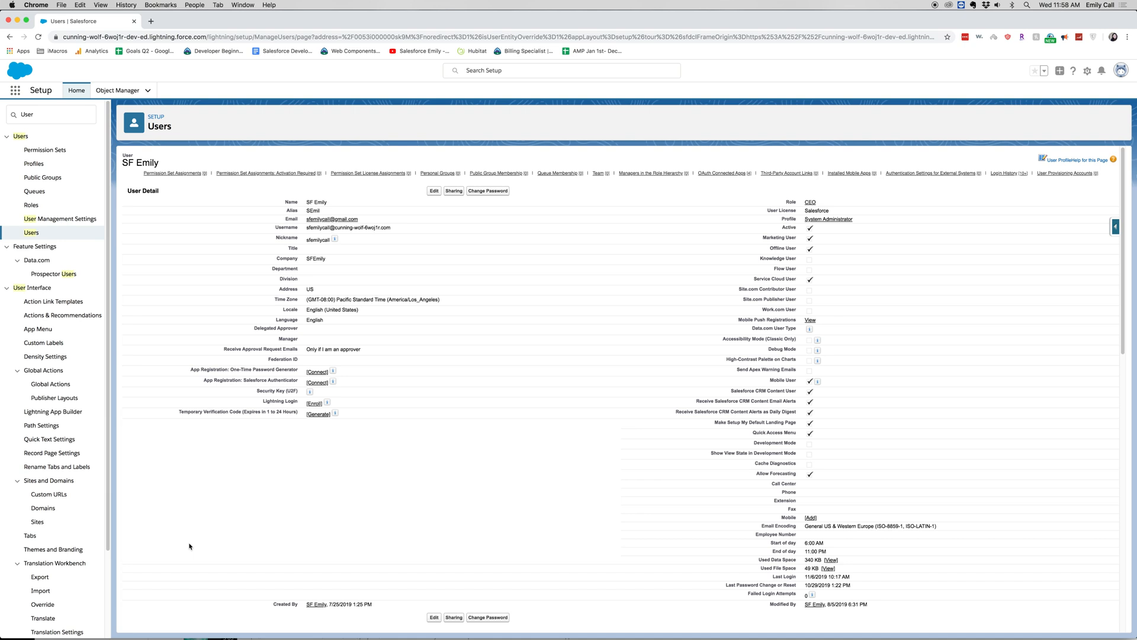
pyautogui.moveTo(518, 267)
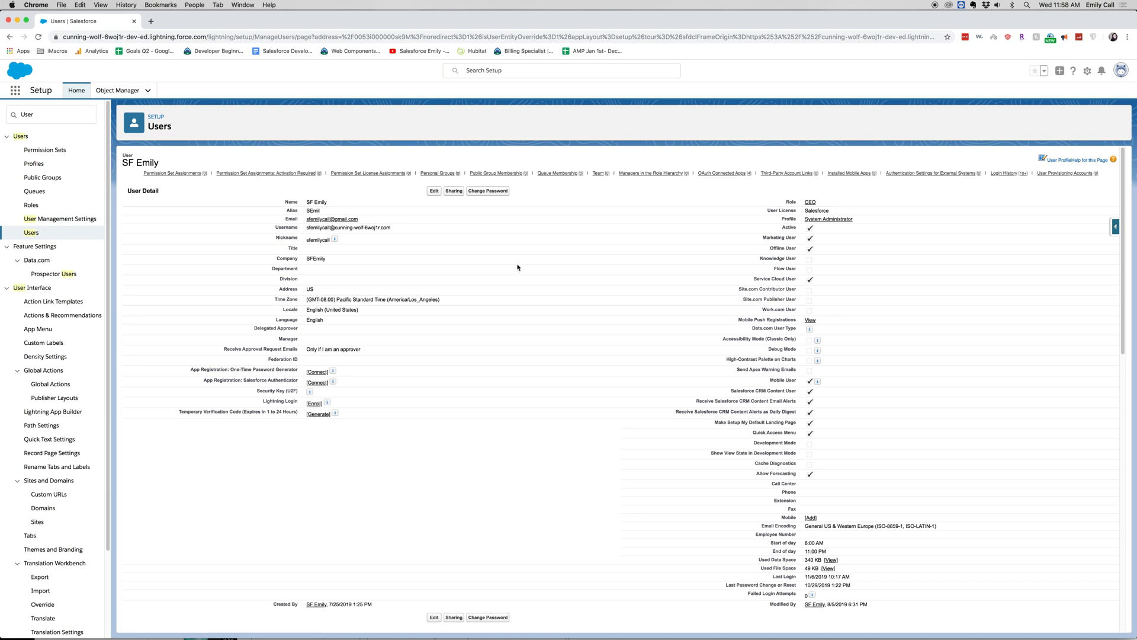